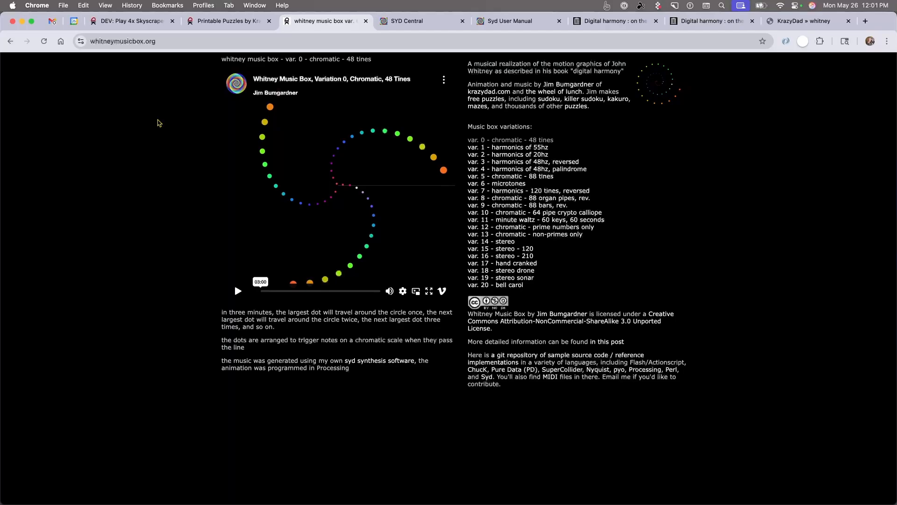
# Step: Jump the Digital Harmony reader ahead to page 135 with the COLUMNBC listing
pyautogui.click(612, 21)
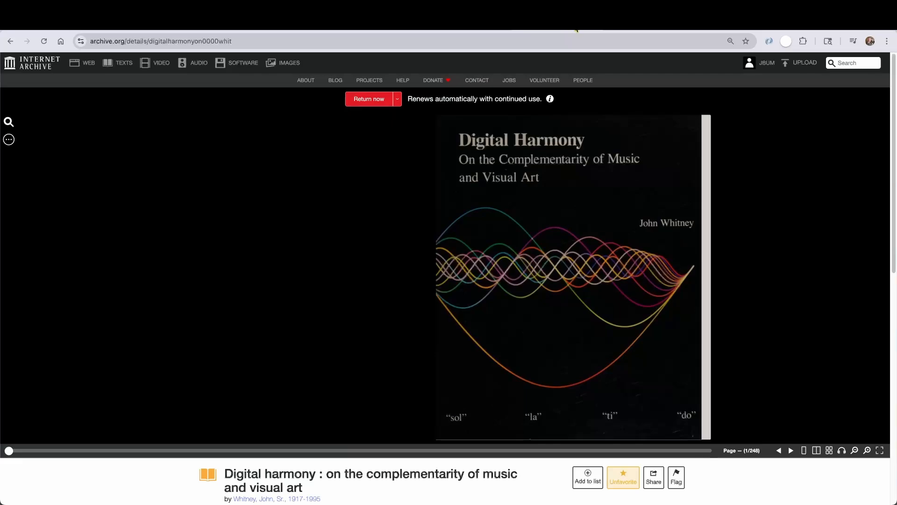
pyautogui.moveTo(9, 451); pyautogui.dragTo(408, 450)
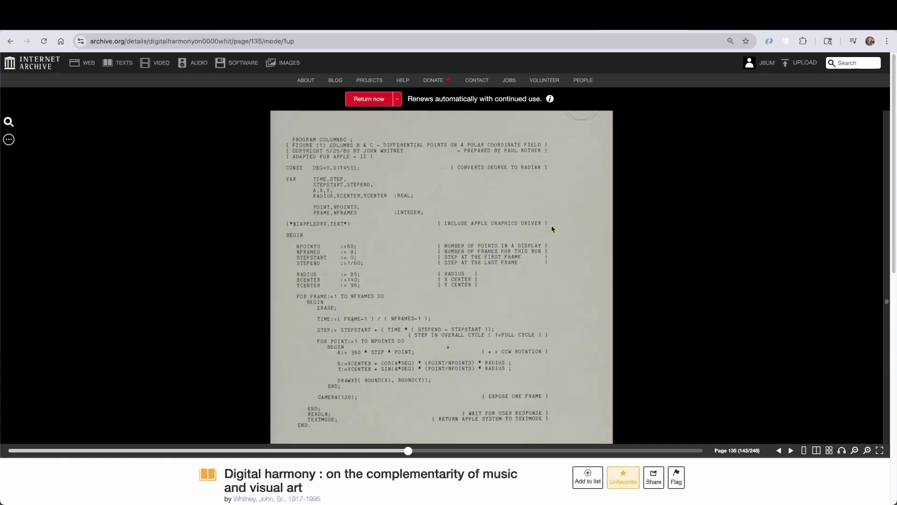
pyautogui.moveTo(486, 310)
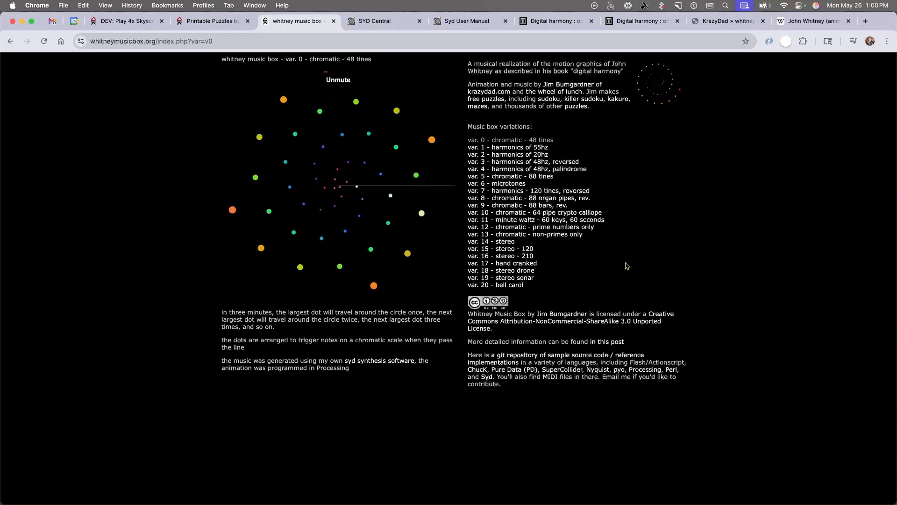
pyautogui.click(525, 220)
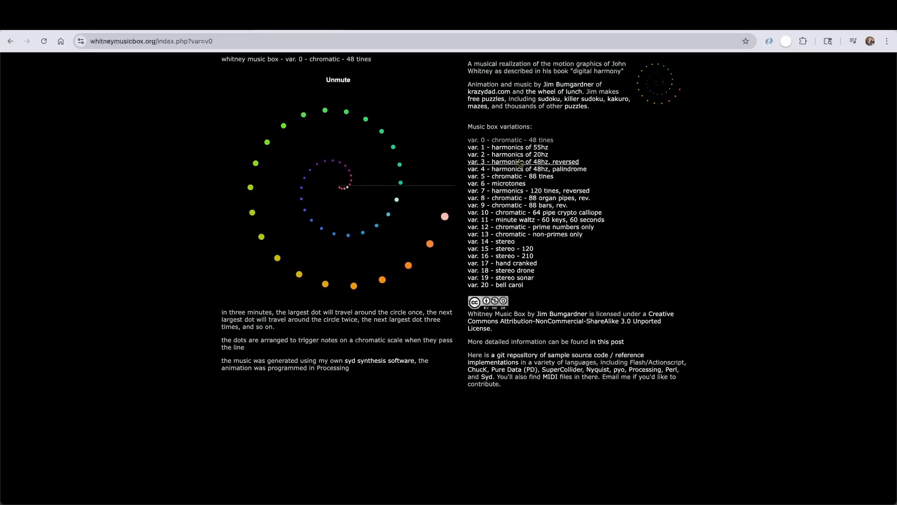
pyautogui.moveTo(344, 443)
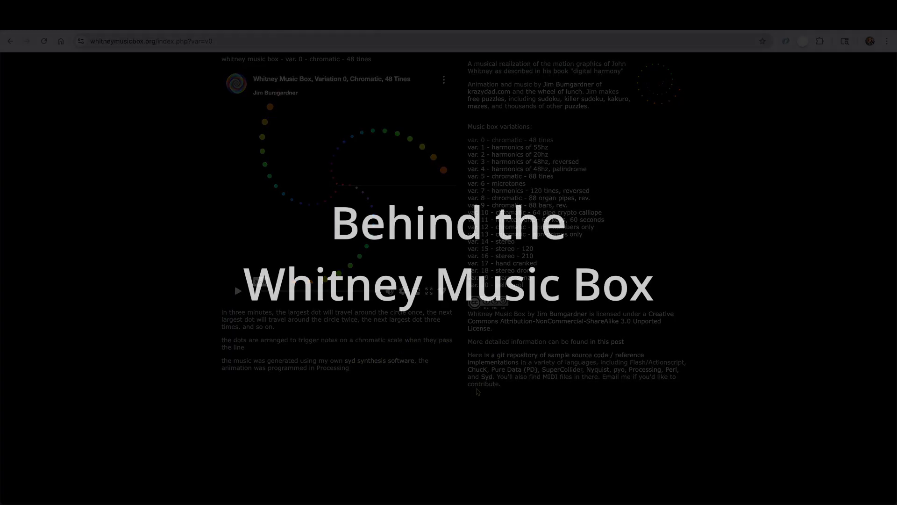
# Step: Go to the SYD Central page at jbum.com/syd and scroll through its JSyd links
pyautogui.click(377, 360)
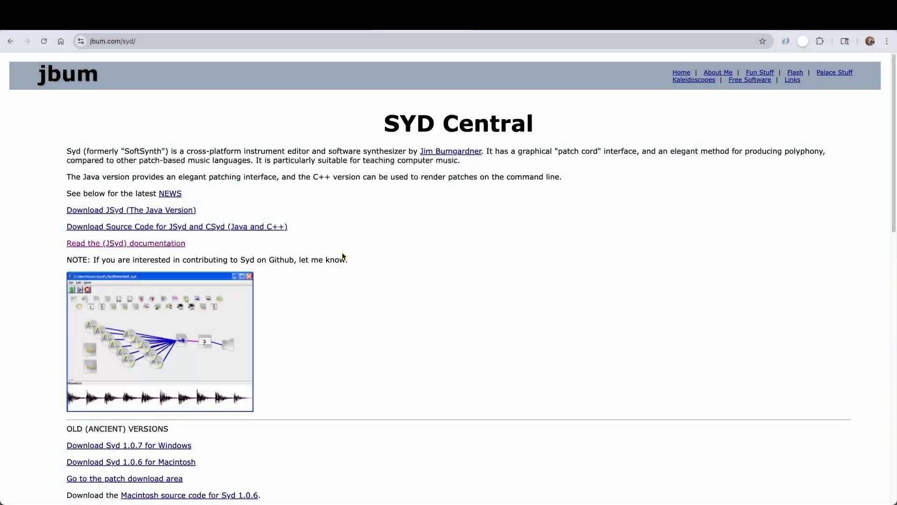
pyautogui.scroll(-3)
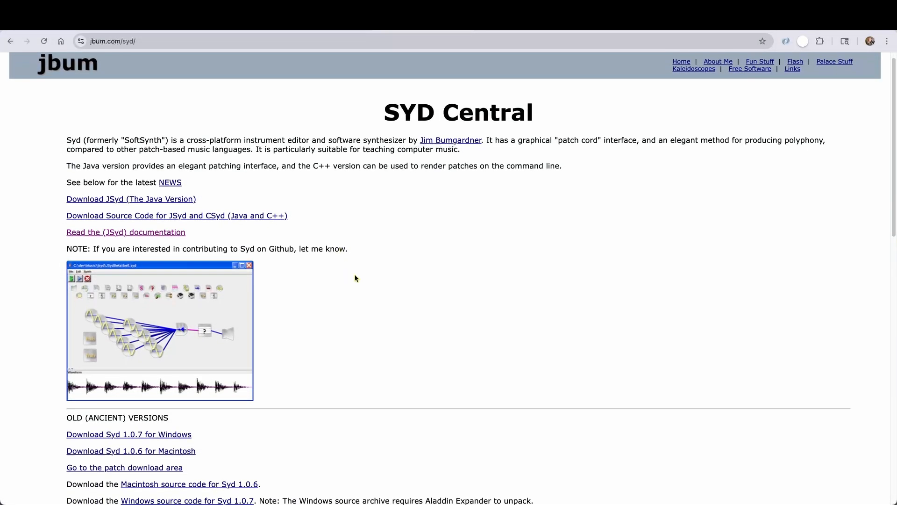
pyautogui.scroll(-3)
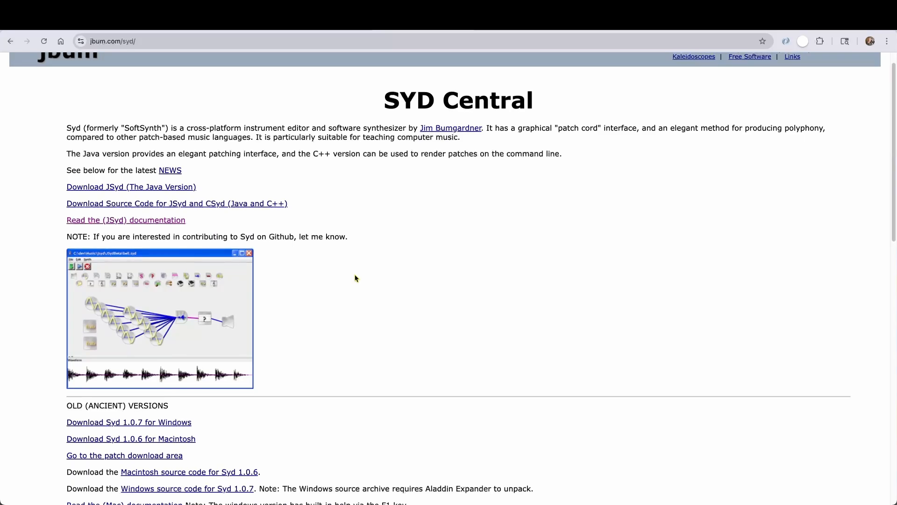
pyautogui.moveTo(344, 312)
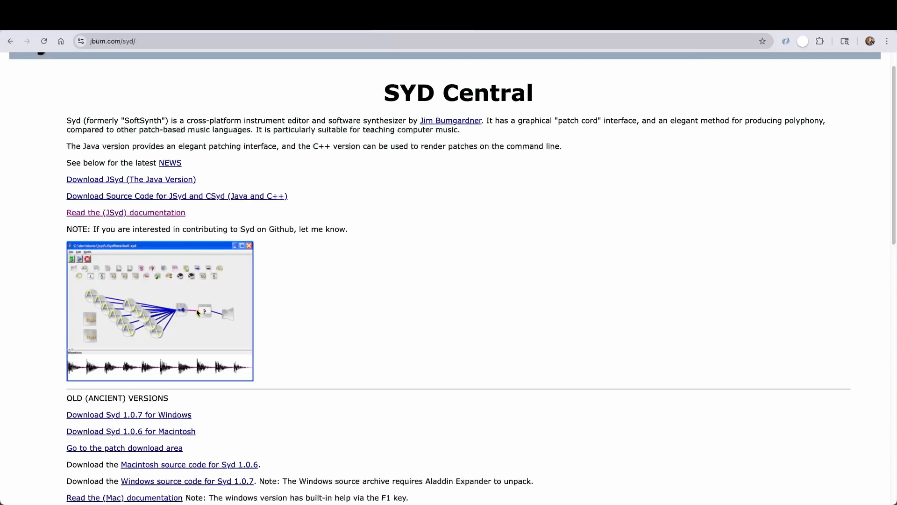
pyautogui.moveTo(232, 315)
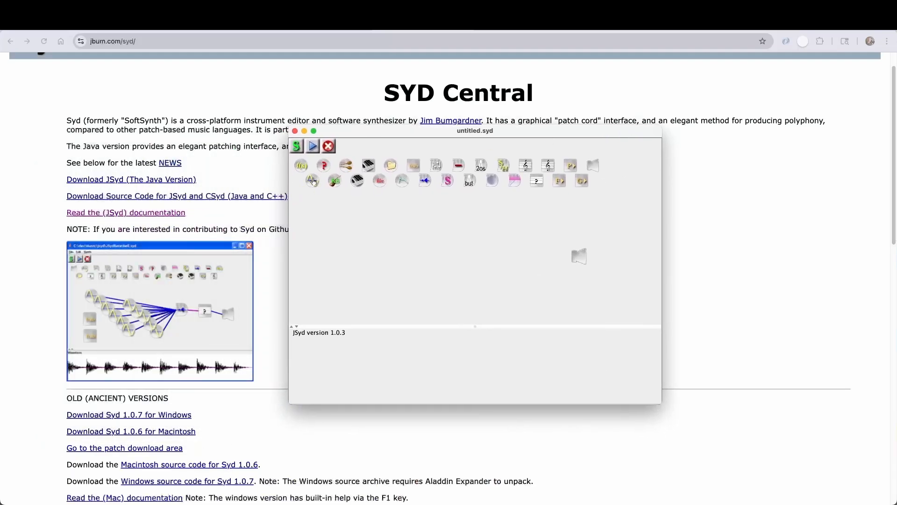
# Step: Add a 440 Hz oscillator wired to output with amplitude 0.5 and render the waveform
pyautogui.click(312, 180)
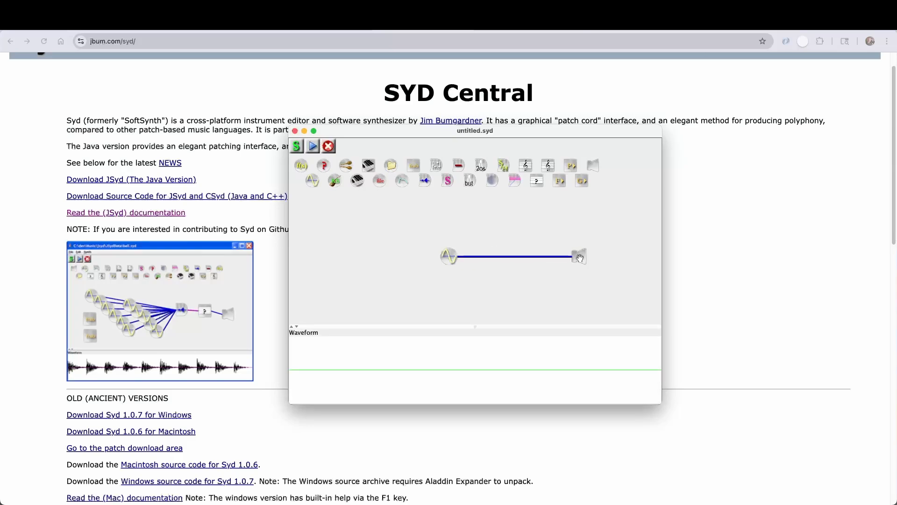
pyautogui.click(449, 256)
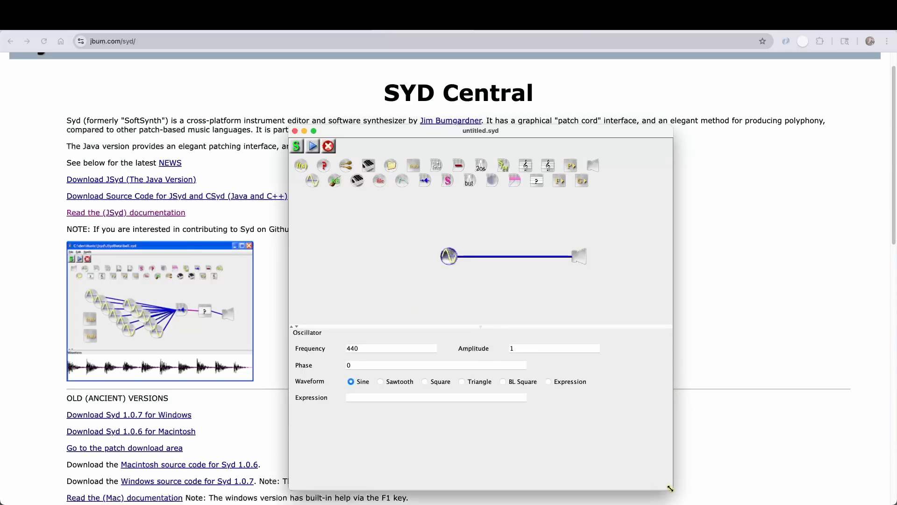
pyautogui.moveTo(481, 130); pyautogui.dragTo(408, 111)
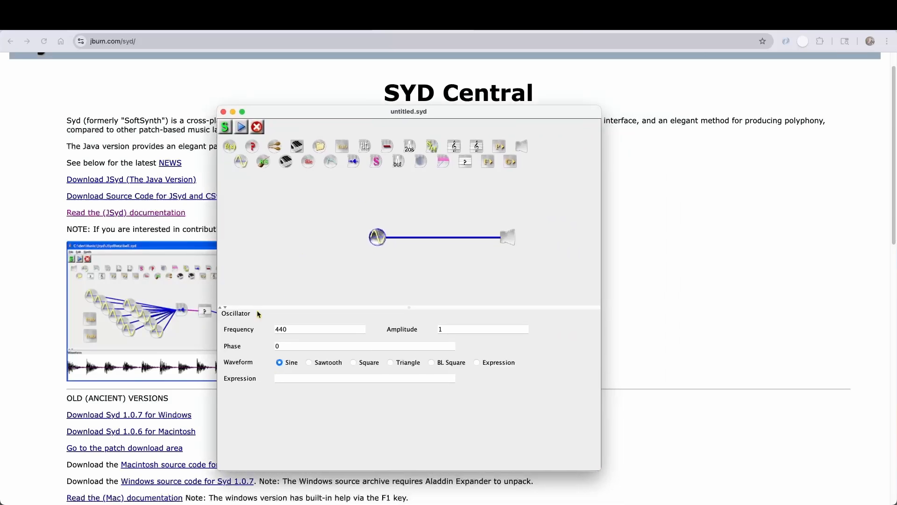
pyautogui.click(483, 329)
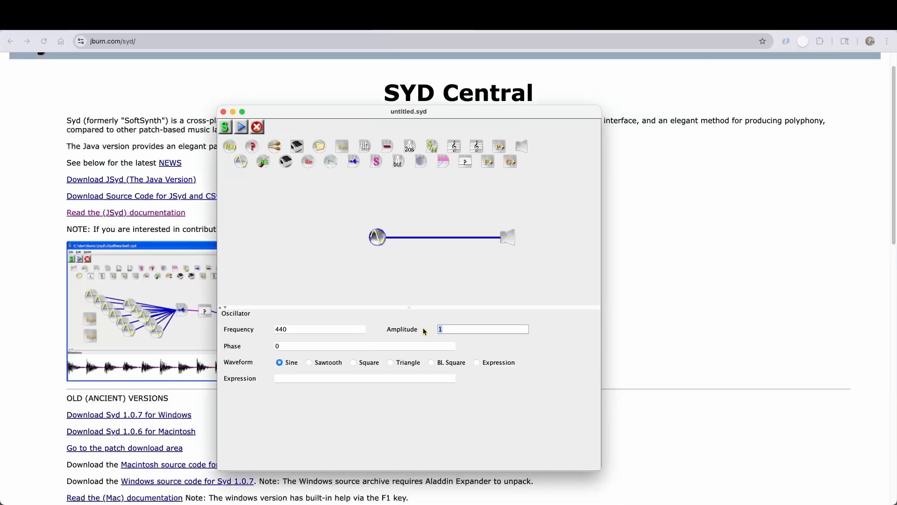
pyautogui.write('0.5')
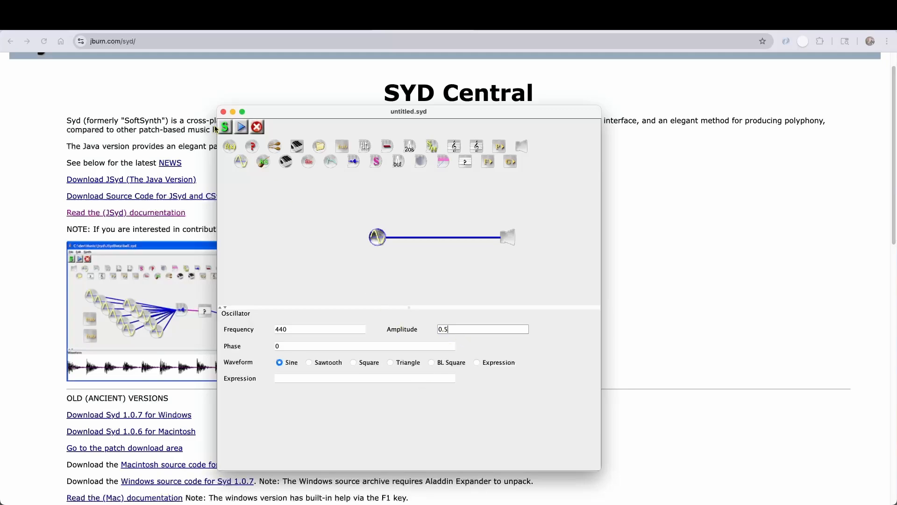
pyautogui.click(241, 127)
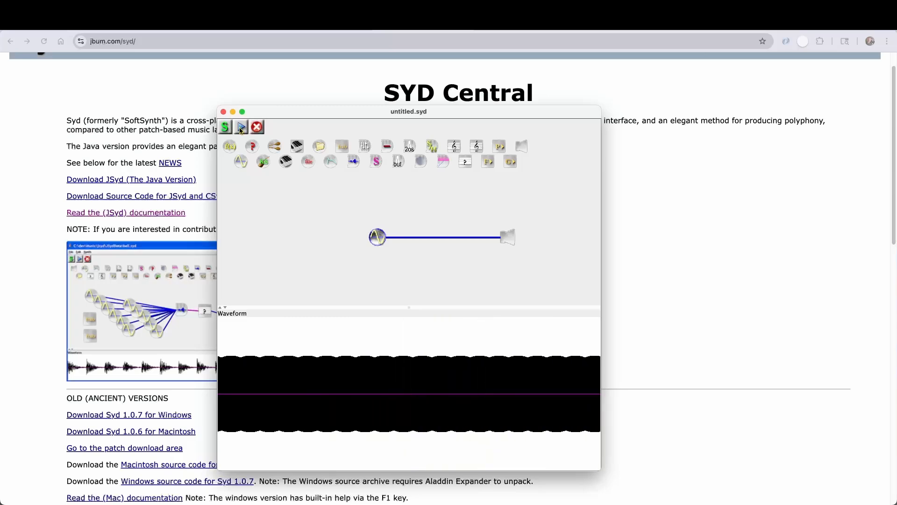
# Step: Add a second oscillator at 500 Hz, amplitude 0.5, feeding the output, and play the patch
pyautogui.moveTo(408, 112); pyautogui.dragTo(422, 99)
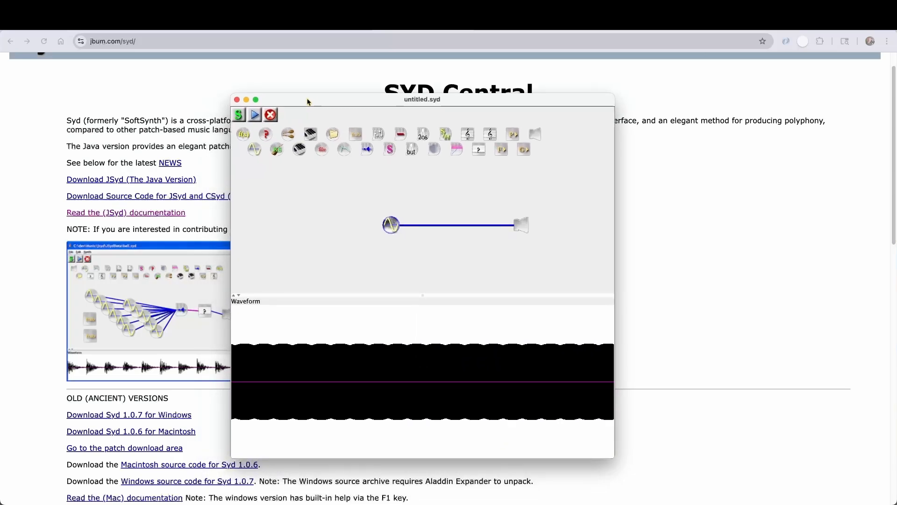
pyautogui.moveTo(391, 224); pyautogui.dragTo(369, 203)
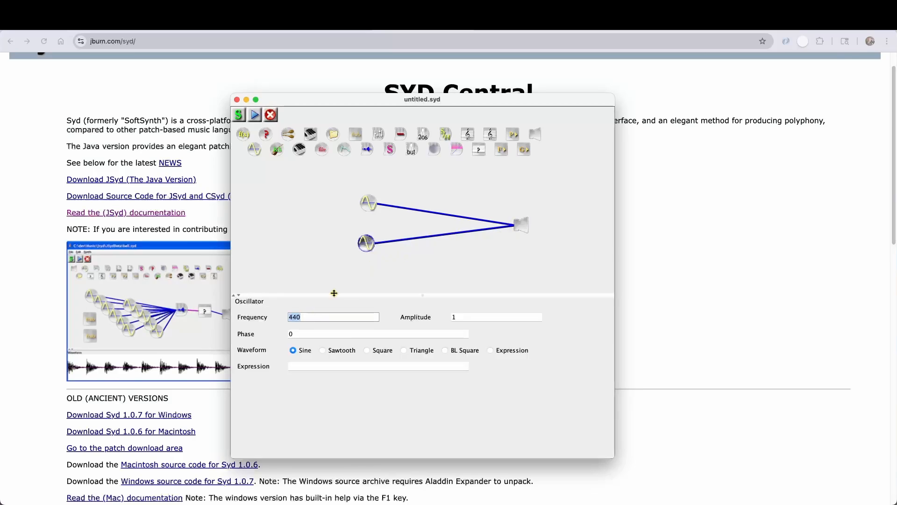
pyautogui.write('500')
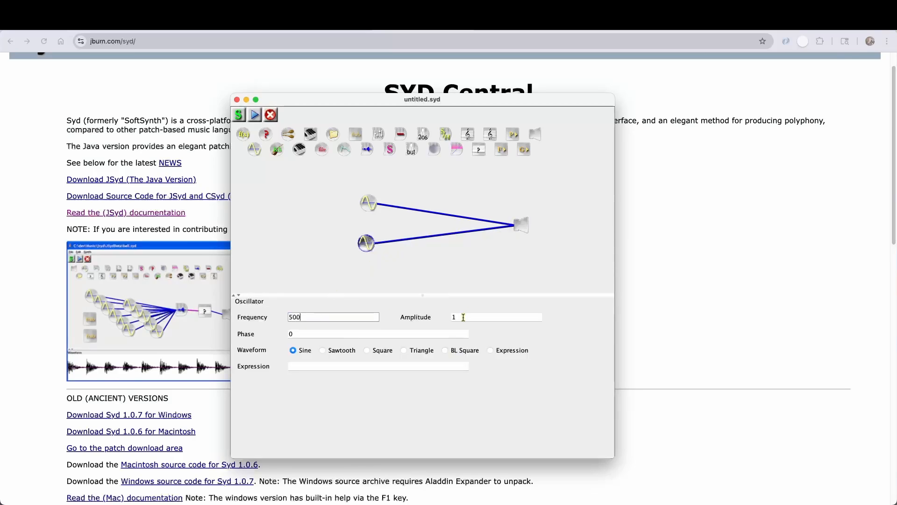
pyautogui.write('0.5')
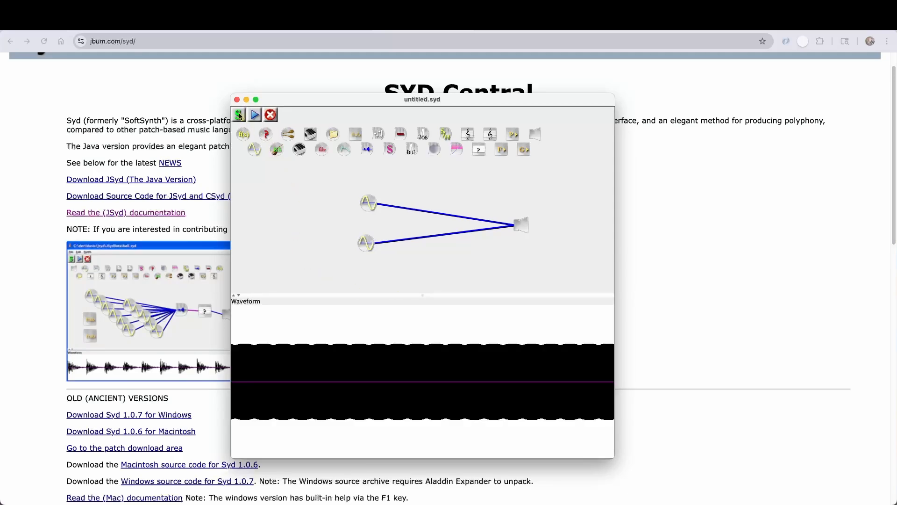
pyautogui.click(255, 114)
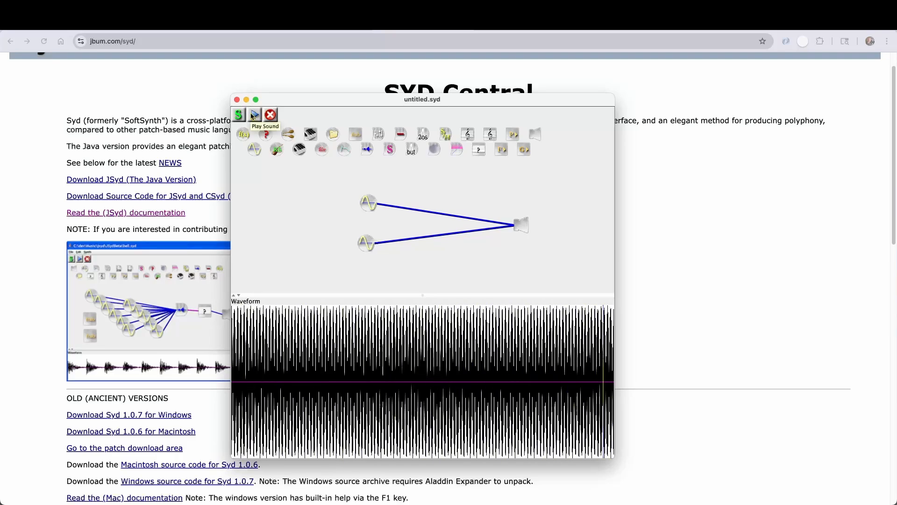
pyautogui.moveTo(291, 198)
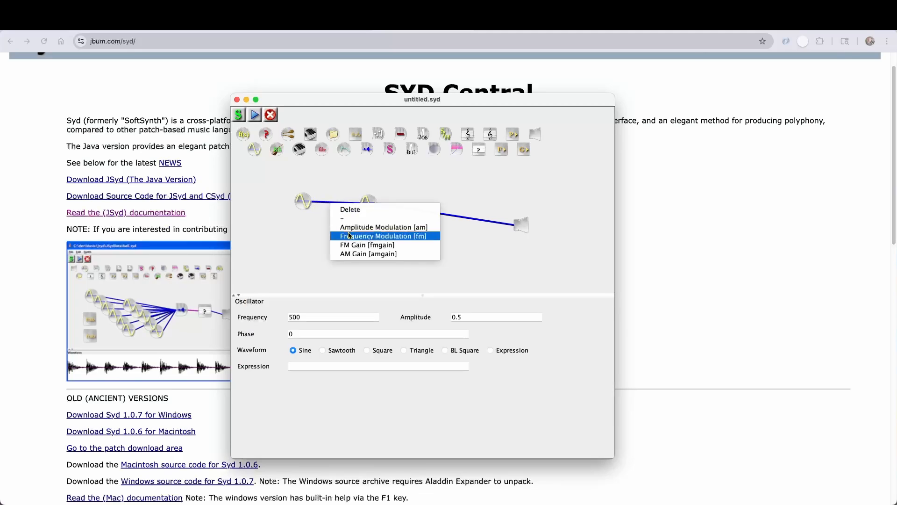
# Step: Make the new cord amplitude modulation so the carrier's amplitude reads 0.5*am, then render and play
pyautogui.click(382, 235)
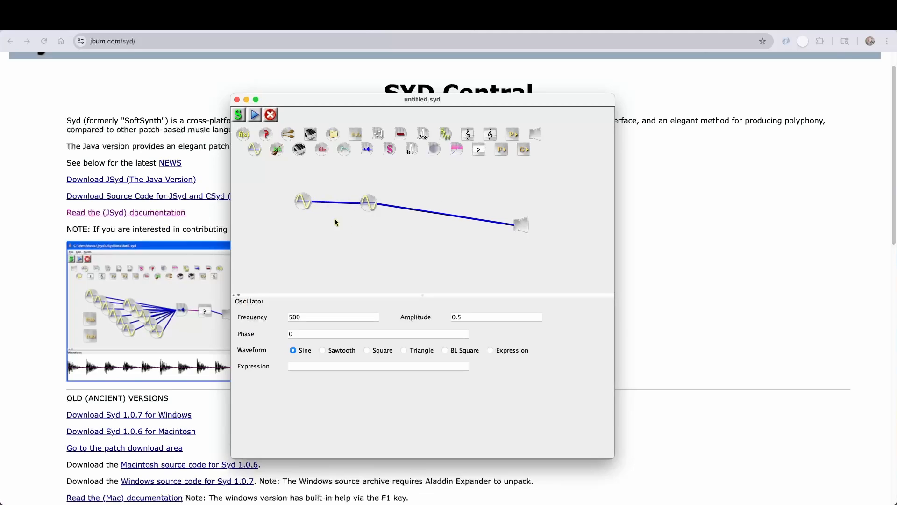
pyautogui.click(303, 202)
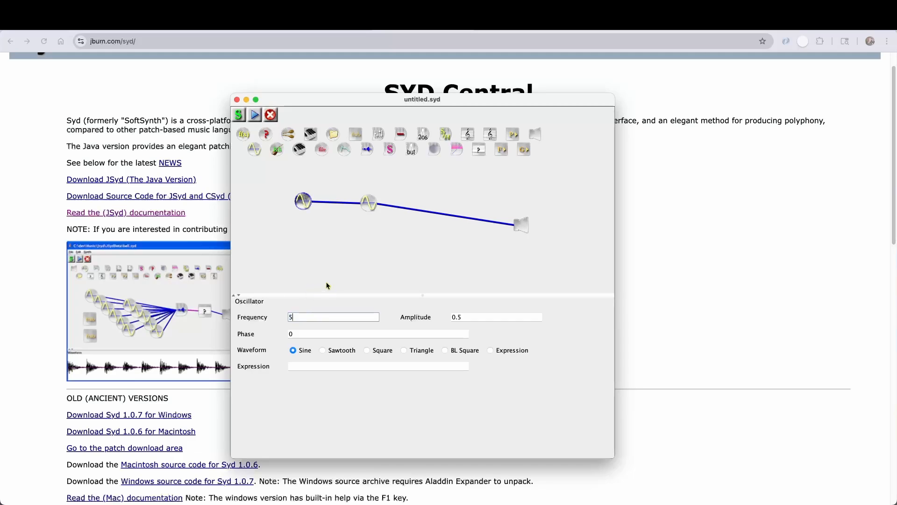
pyautogui.click(368, 202)
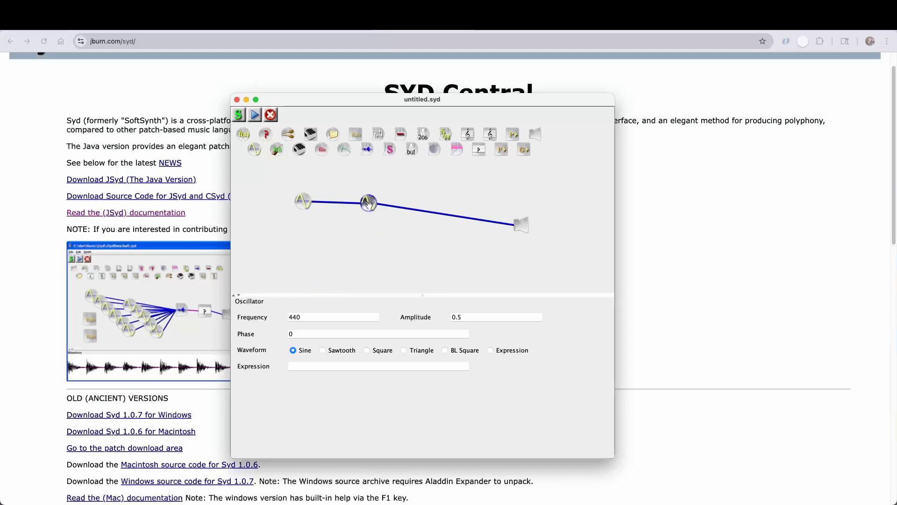
pyautogui.click(476, 317)
pyautogui.write('*am')
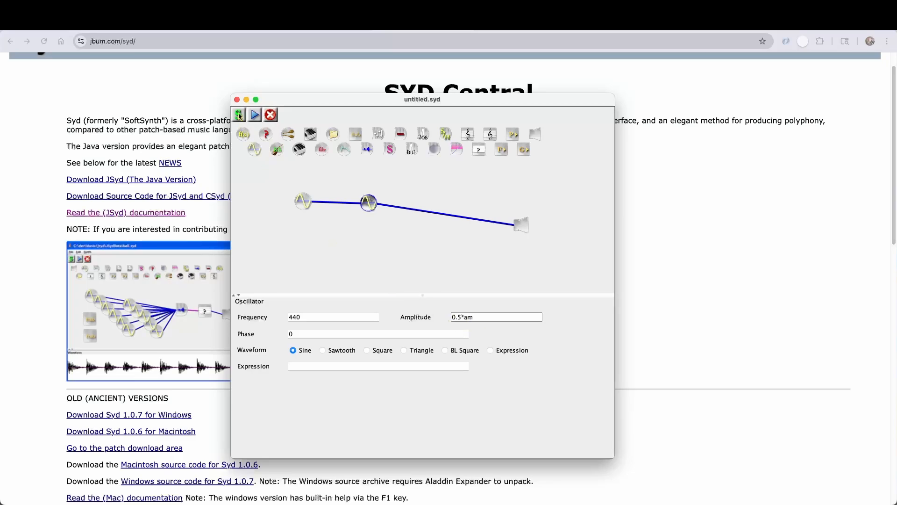
pyautogui.click(255, 114)
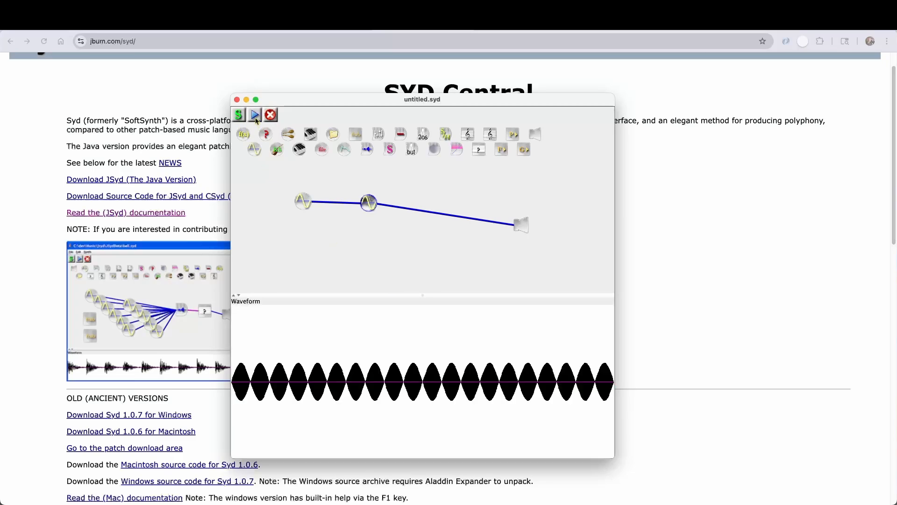
pyautogui.click(255, 114)
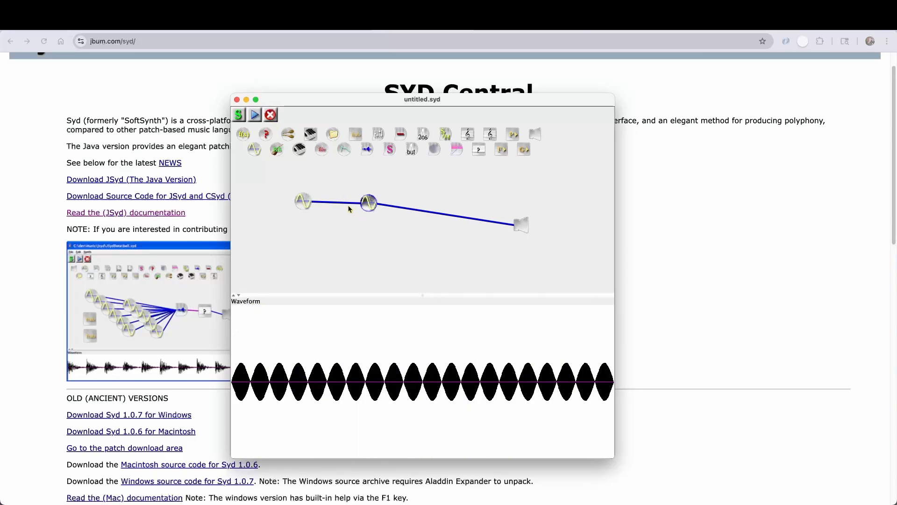
# Step: Set the lower oscillator's link into the middle oscillator as a modulation input
pyautogui.click(368, 202)
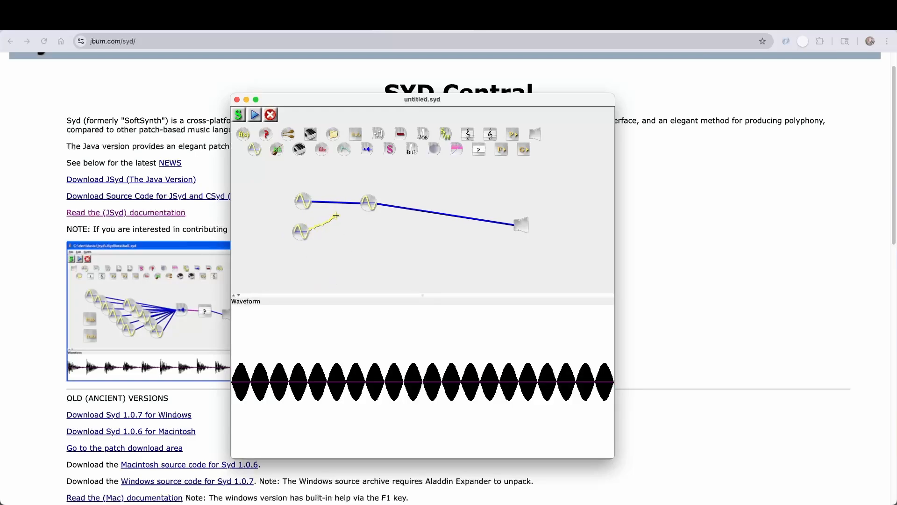
pyautogui.rightClick(329, 223)
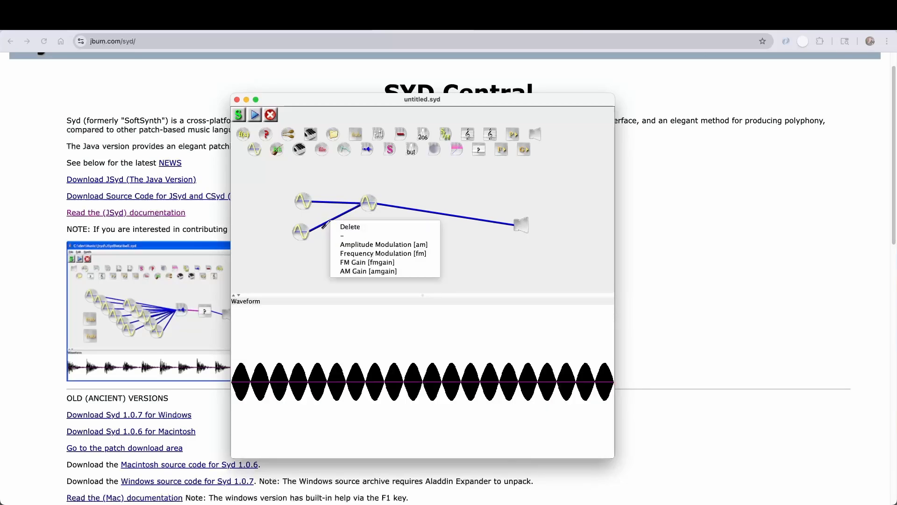
pyautogui.click(376, 245)
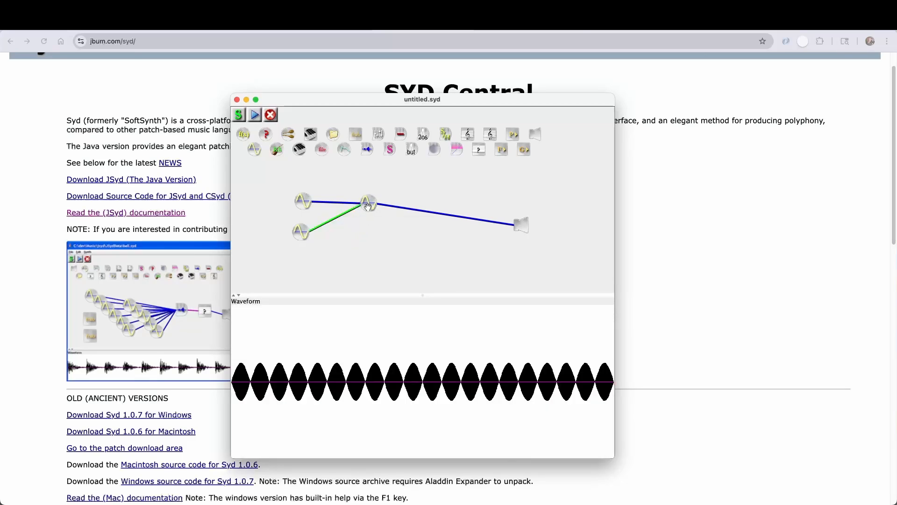
pyautogui.click(368, 202)
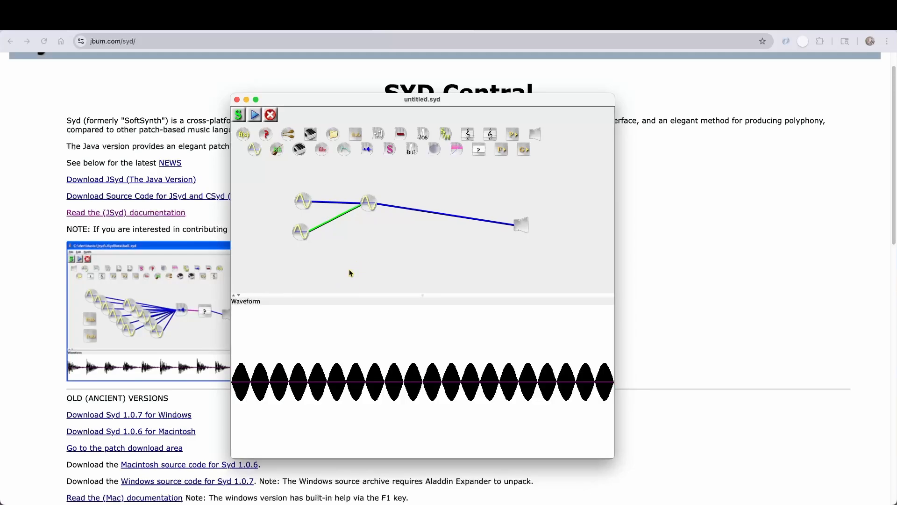
# Step: Render and play the modulated patch, then show the middle oscillator's 440*fm / 0.5*am settings
pyautogui.click(254, 114)
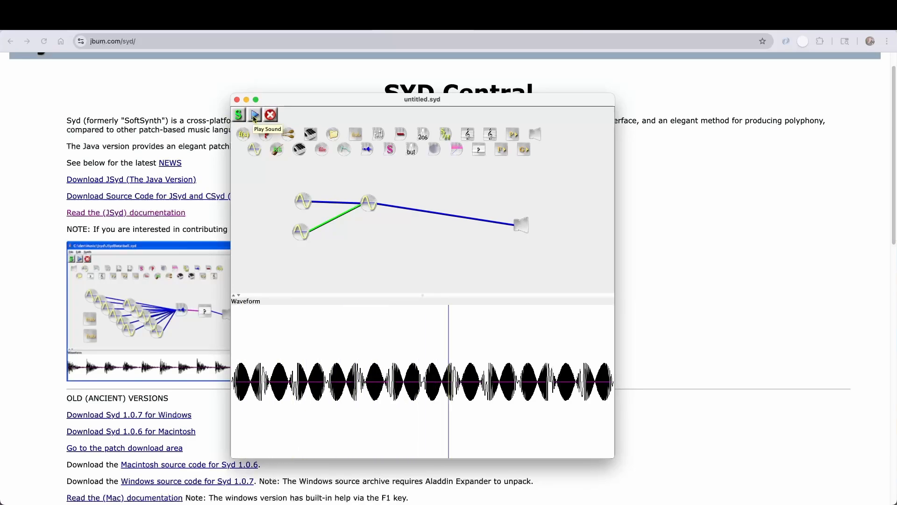
pyautogui.click(254, 114)
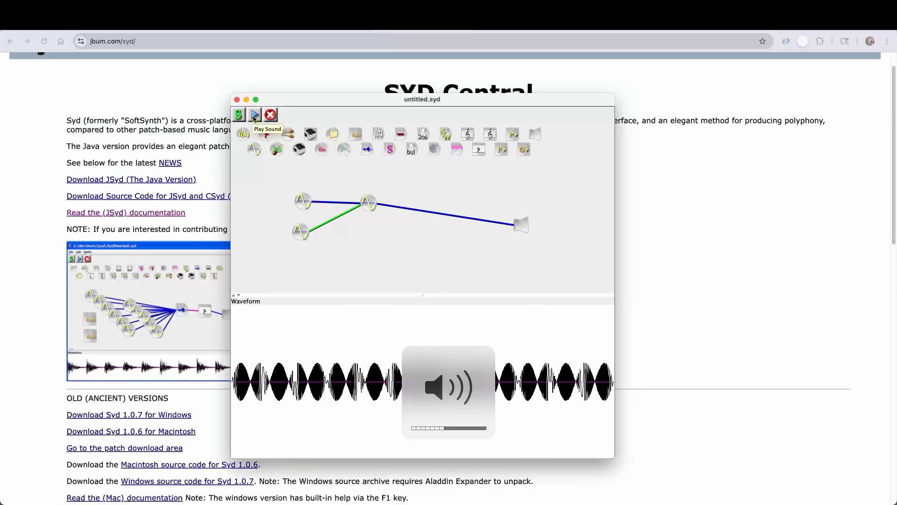
pyautogui.click(254, 114)
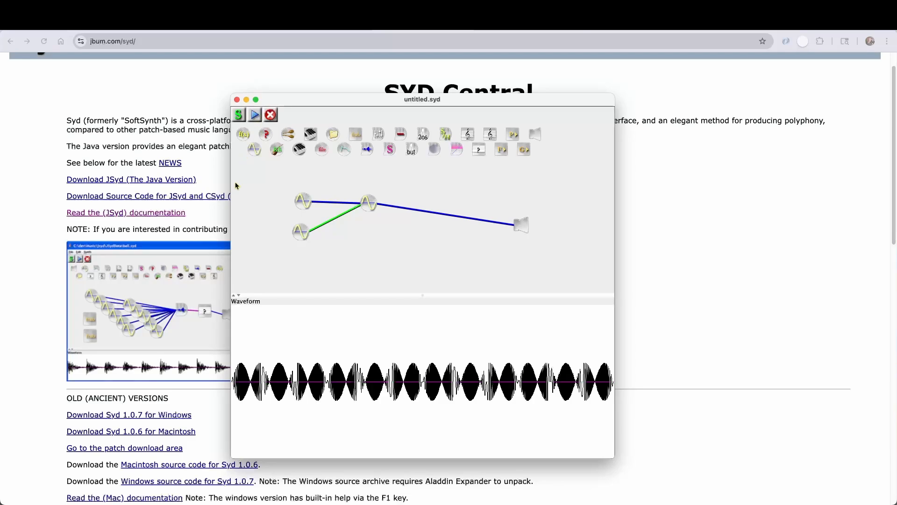
pyautogui.click(369, 214)
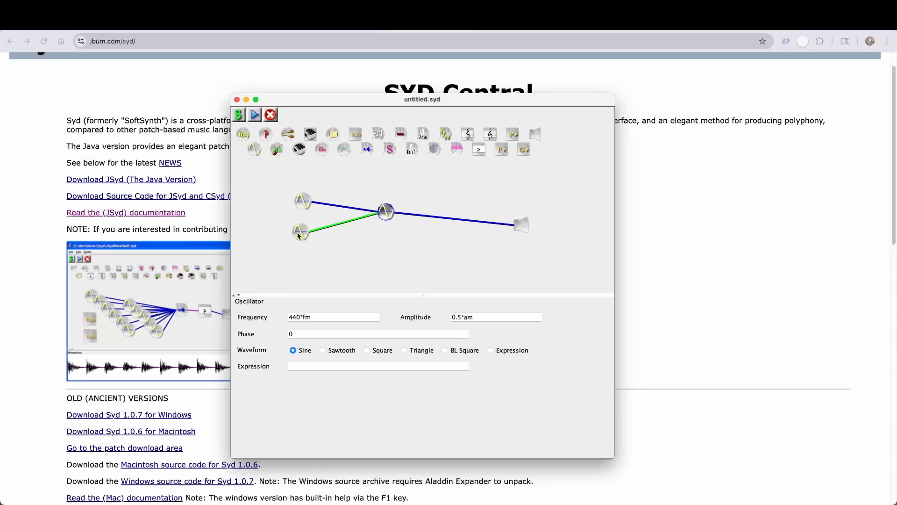
pyautogui.moveTo(366, 256)
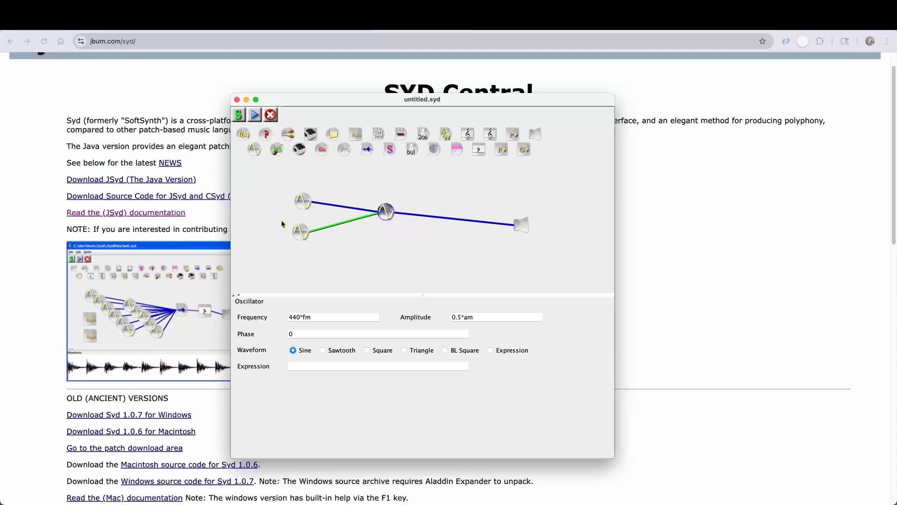
pyautogui.moveTo(588, 217)
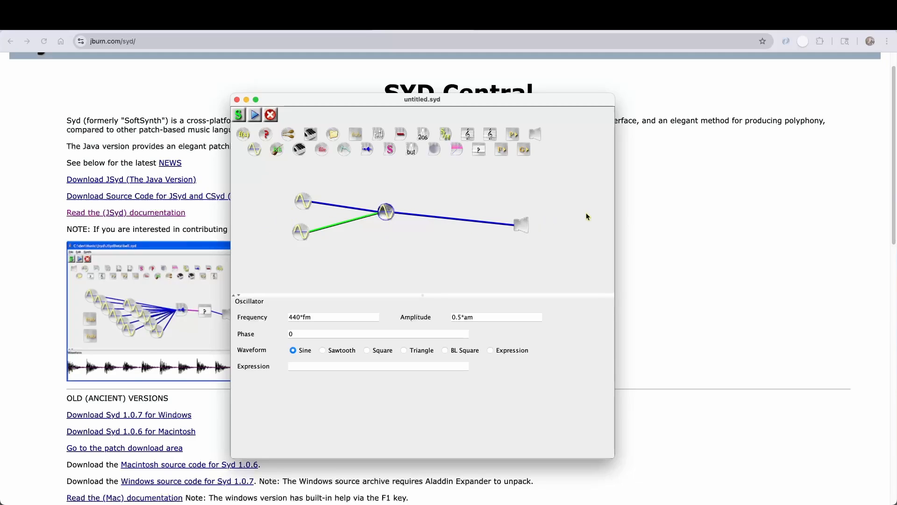
pyautogui.moveTo(392, 272)
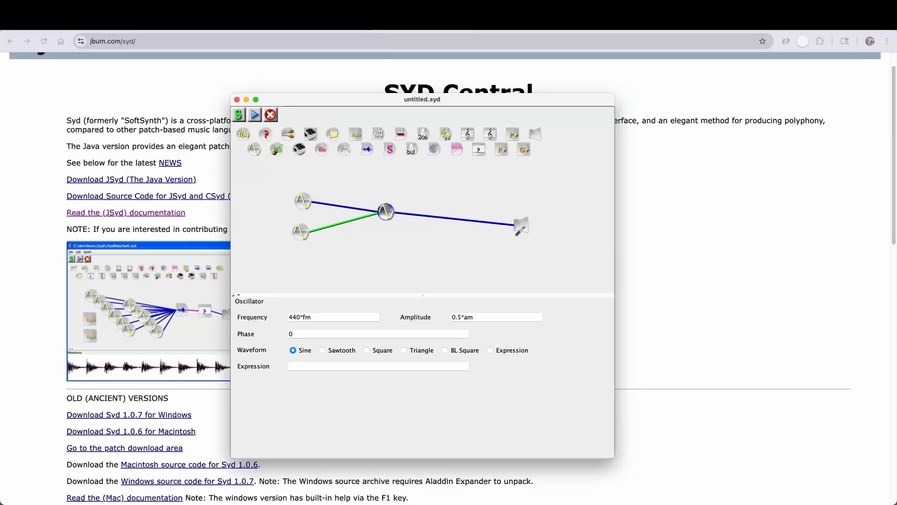
pyautogui.moveTo(525, 230)
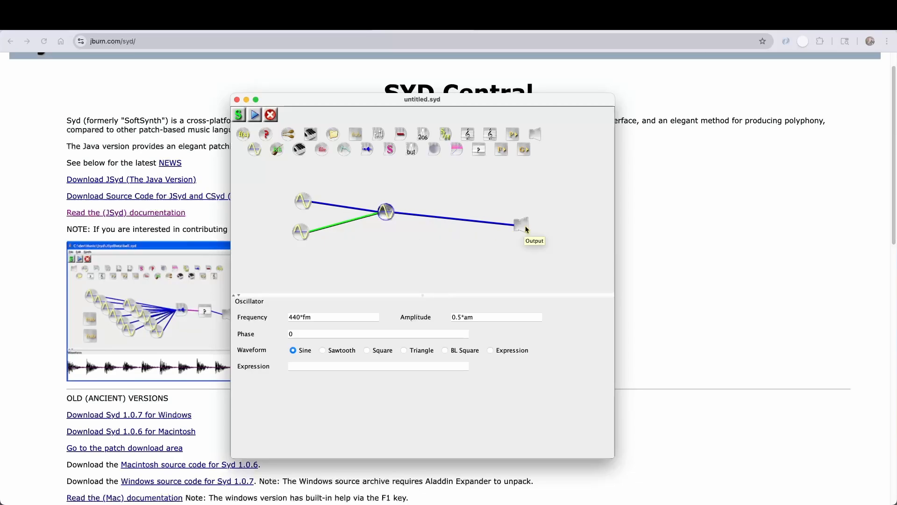
pyautogui.moveTo(390, 277)
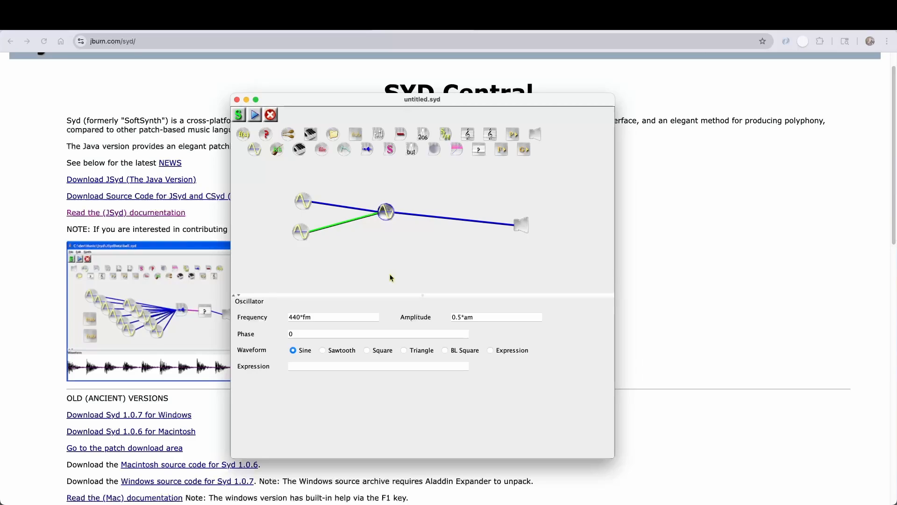
pyautogui.moveTo(301, 238)
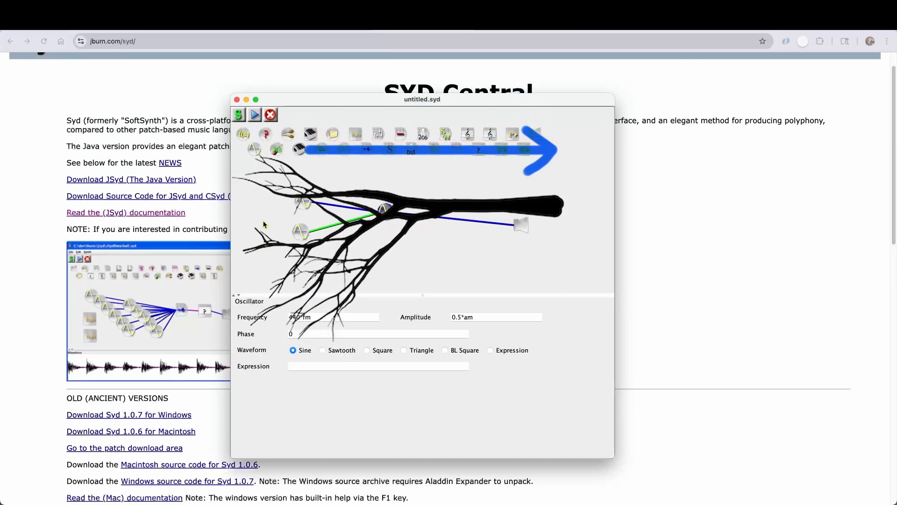
pyautogui.moveTo(267, 213)
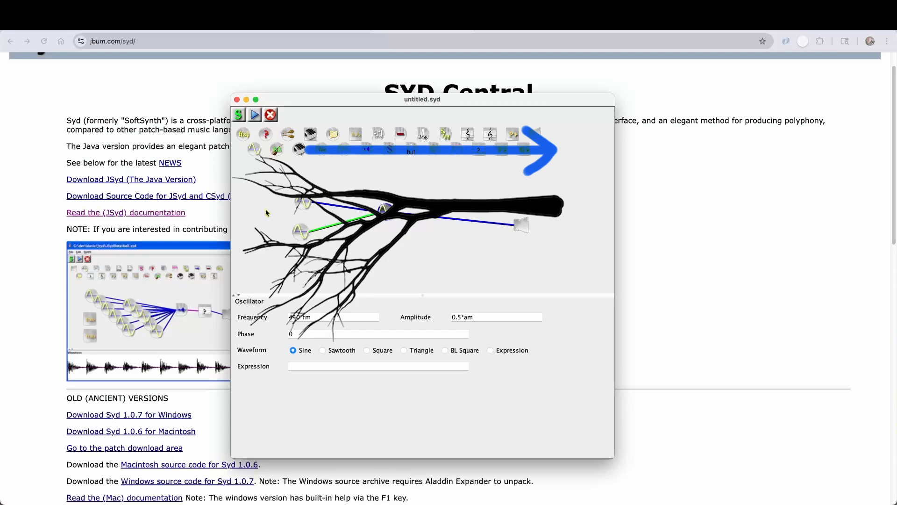
pyautogui.moveTo(524, 228)
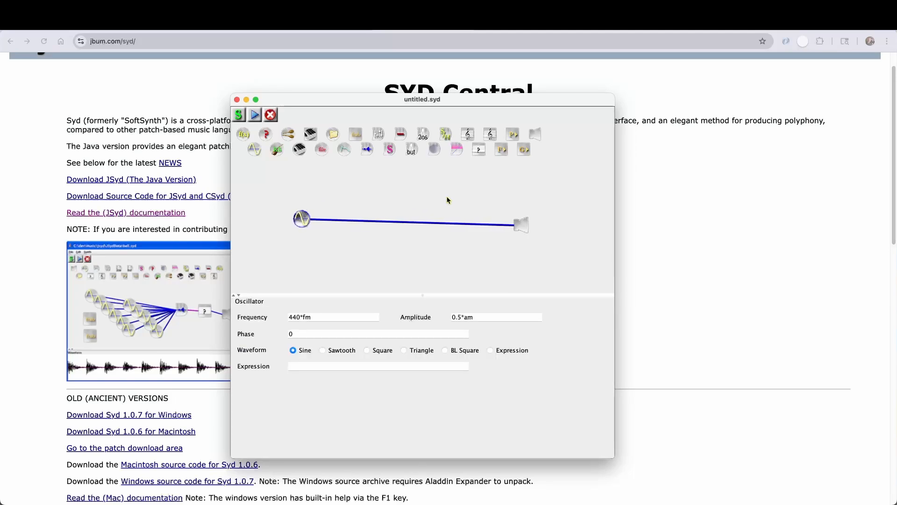
# Step: Place a Random Score module and wire the oscillator into it
pyautogui.click(477, 150)
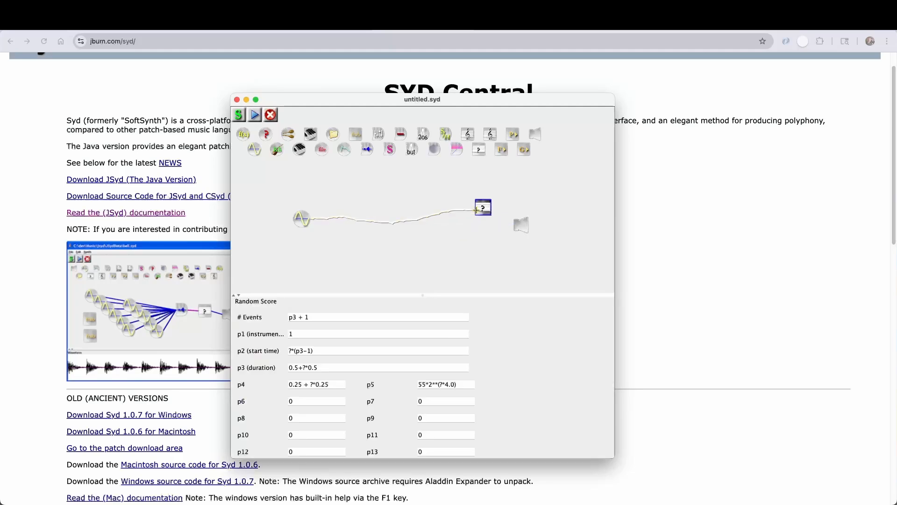
pyautogui.moveTo(482, 207); pyautogui.dragTo(468, 224)
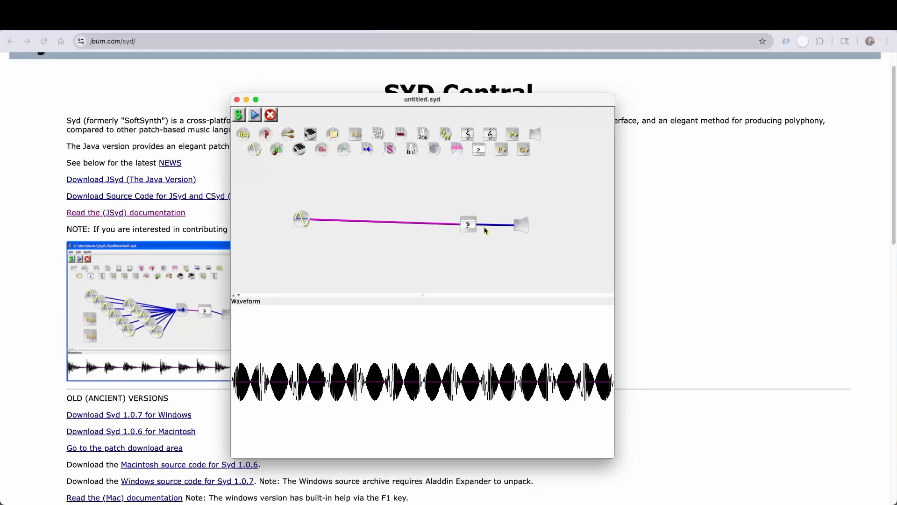
pyautogui.click(468, 224)
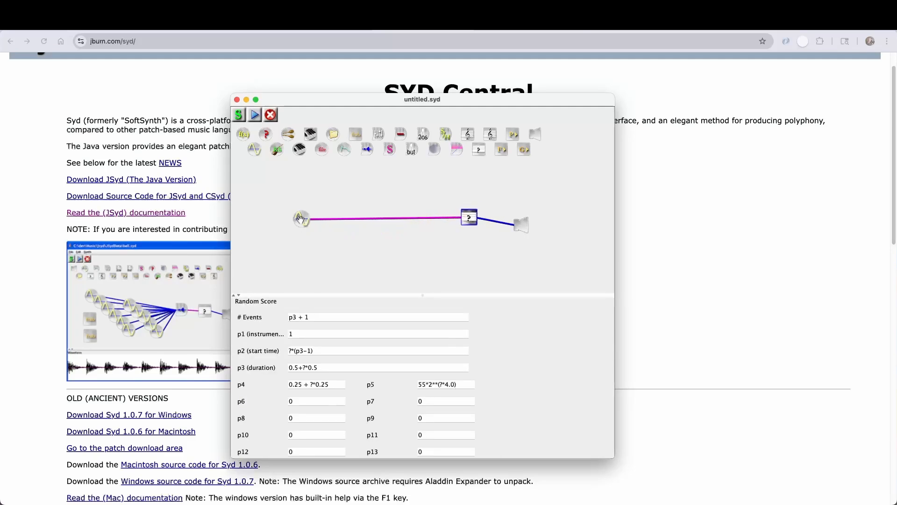
pyautogui.click(301, 219)
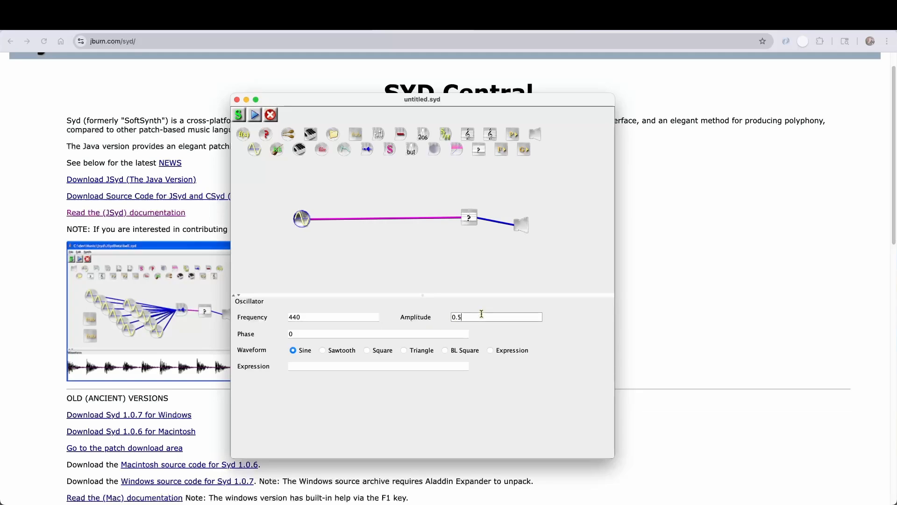
# Step: Set the oscillator amplitude to the envelope 0.5*linen(t,0.1,1,0.01)
pyautogui.write('*')
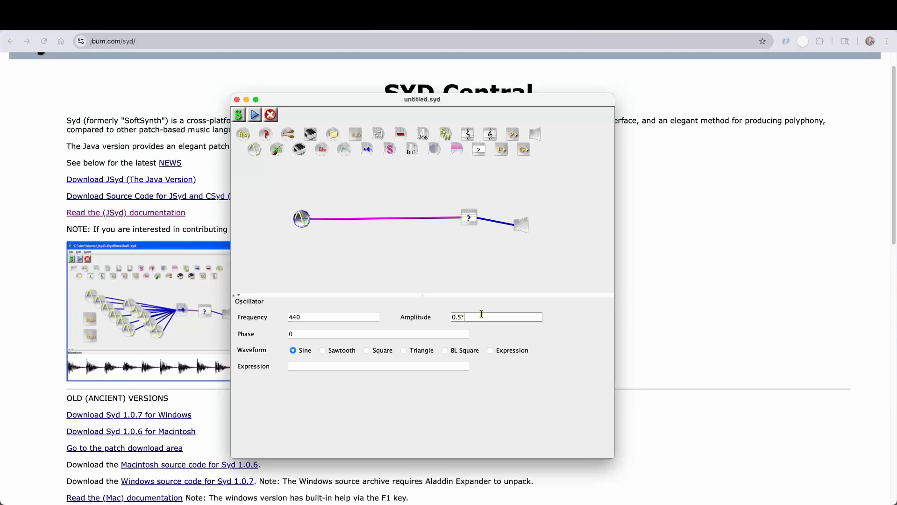
pyautogui.write('linenr')
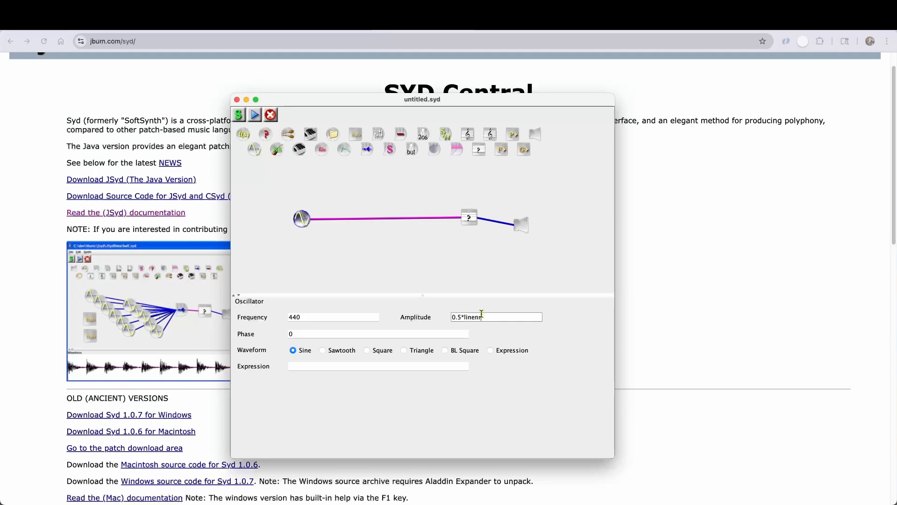
pyautogui.write('t,0.1,')
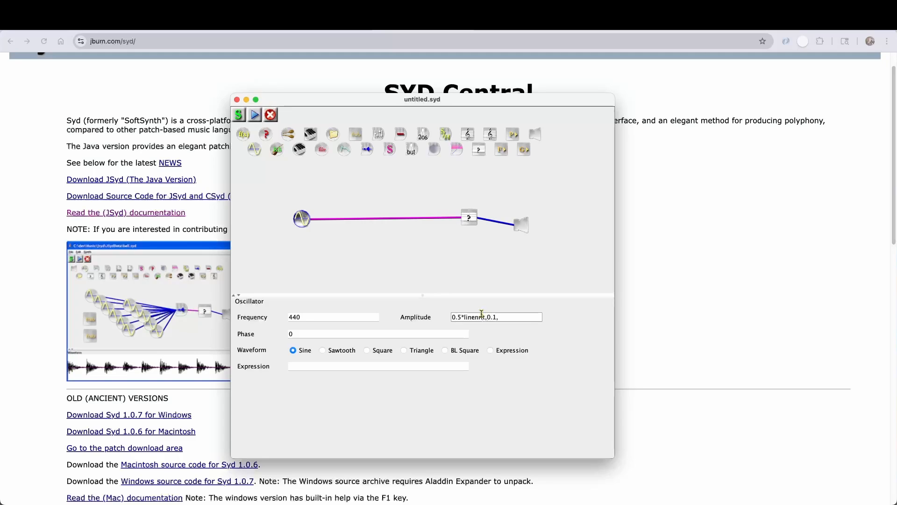
pyautogui.write('0.01)')
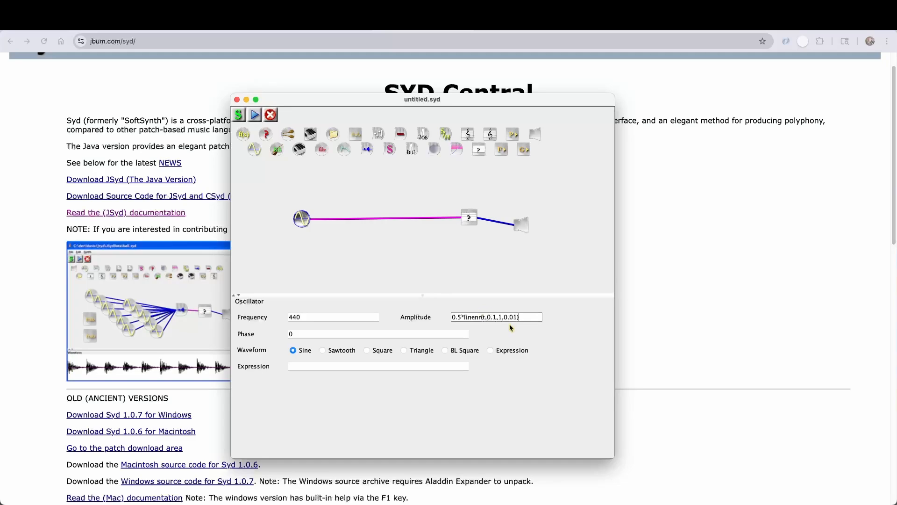
pyautogui.click(378, 334)
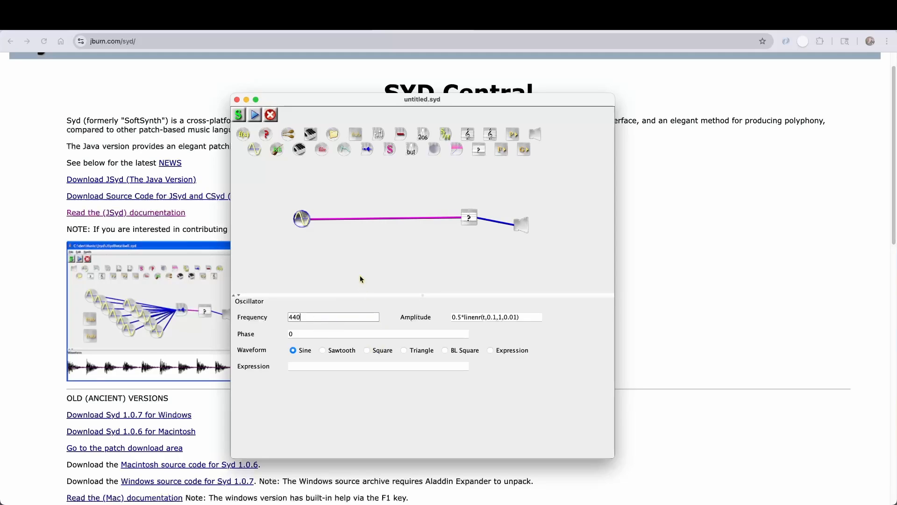
pyautogui.moveTo(377, 275)
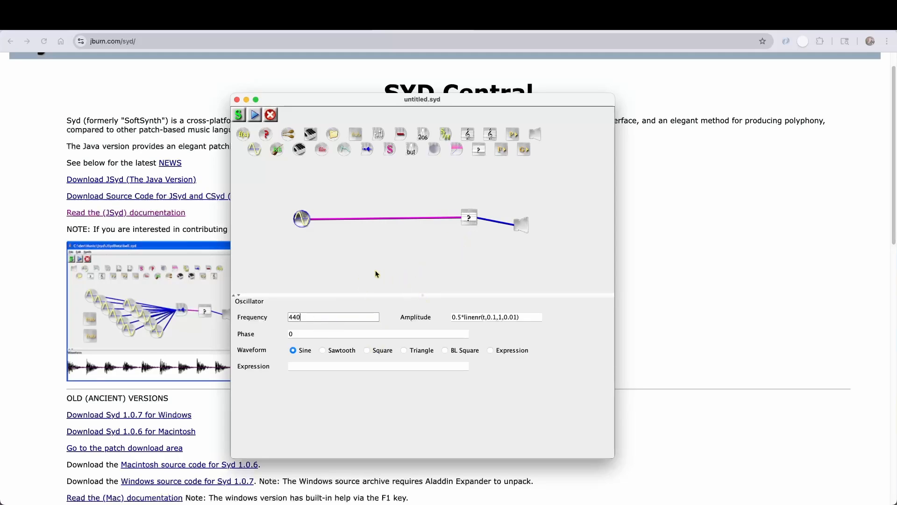
pyautogui.moveTo(466, 219)
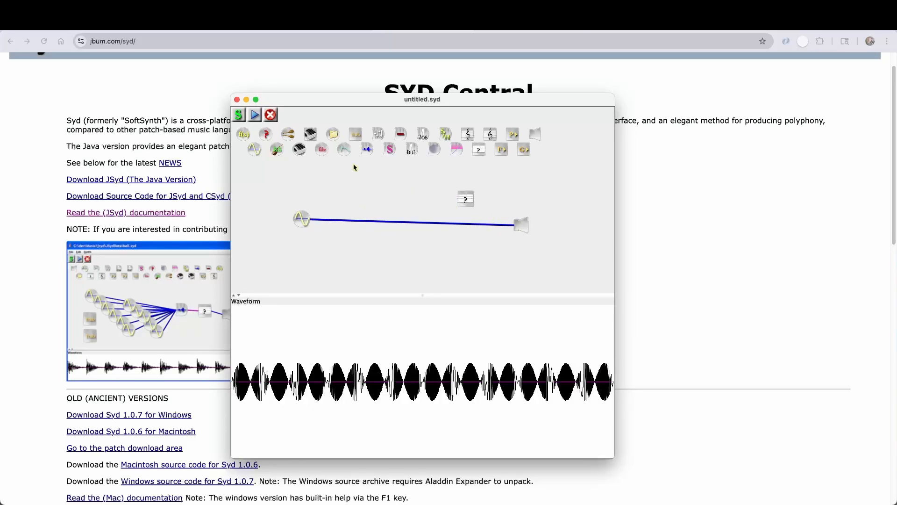
# Step: Render and play the decaying envelope, then show the Random Score module's parameter list
pyautogui.click(253, 114)
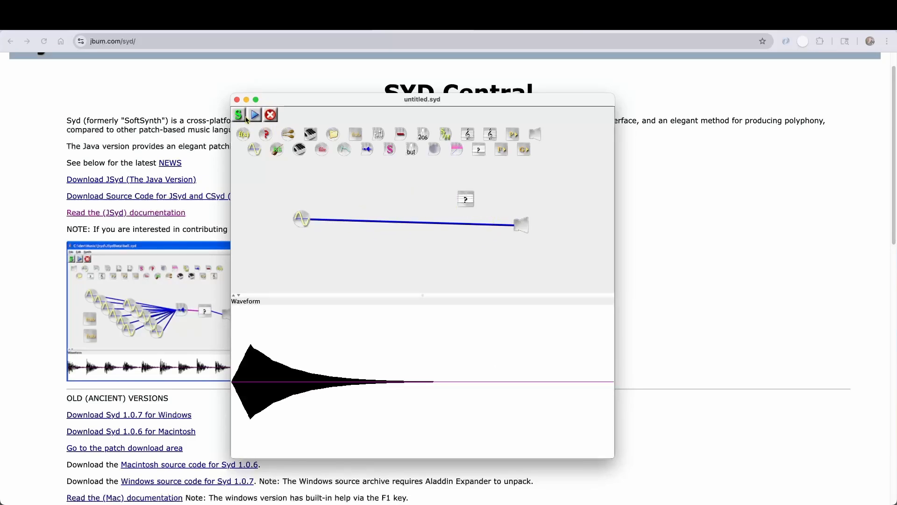
pyautogui.click(254, 114)
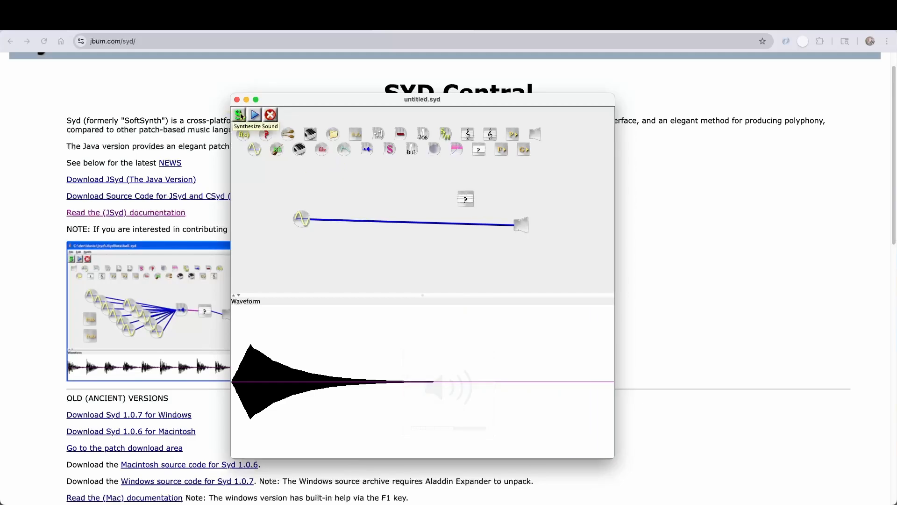
pyautogui.click(255, 115)
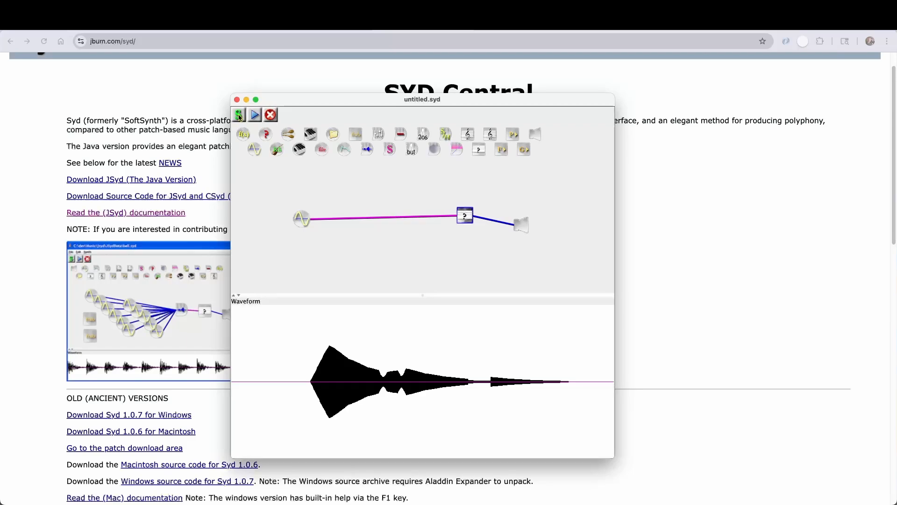
pyautogui.click(254, 114)
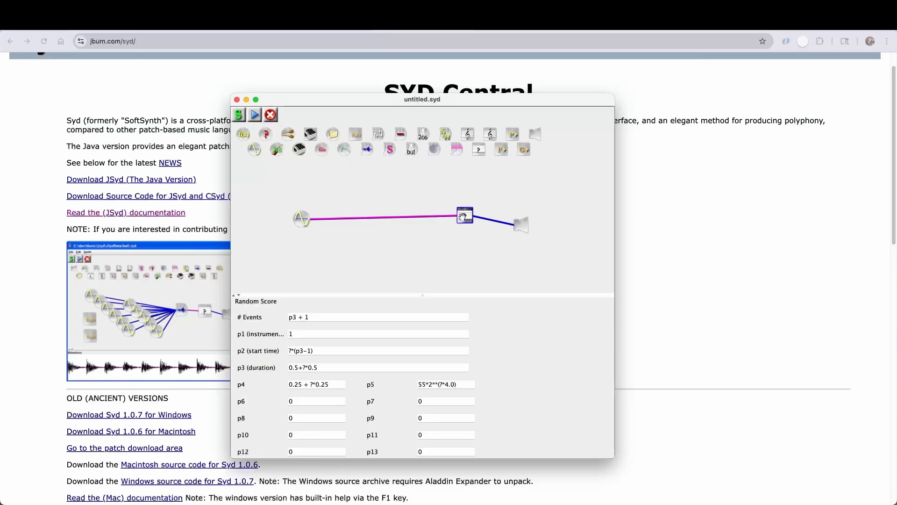
pyautogui.moveTo(454, 193)
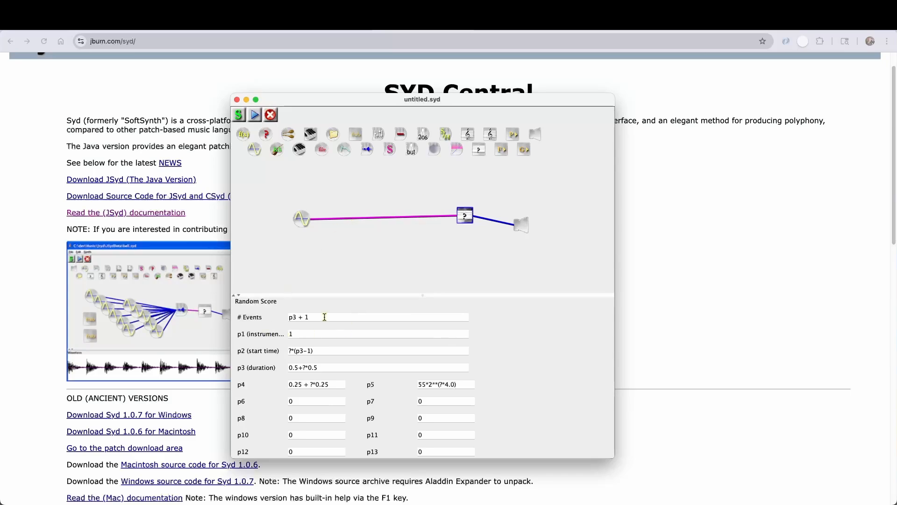
# Step: Set the Random Score to 12 events with start times ?*5 and the output duration to 5
pyautogui.tripleClick(324, 316)
pyautogui.write('12')
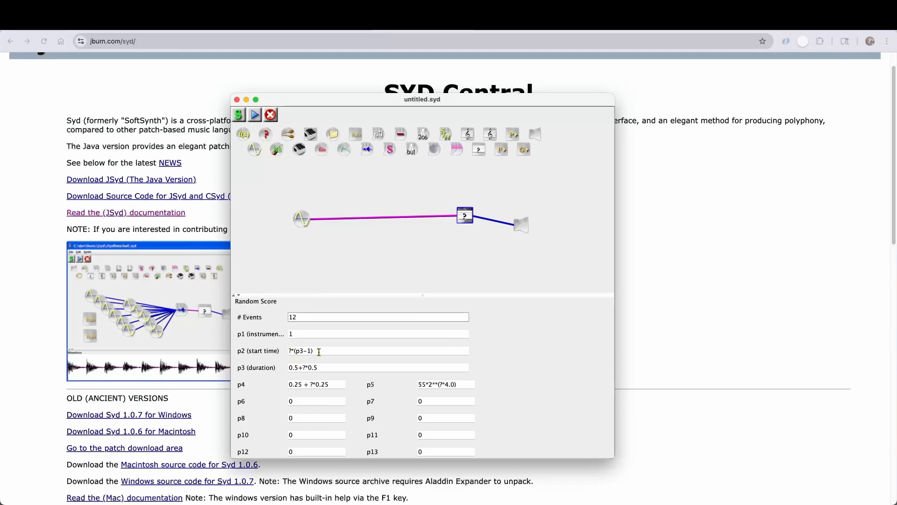
pyautogui.doubleClick(306, 350)
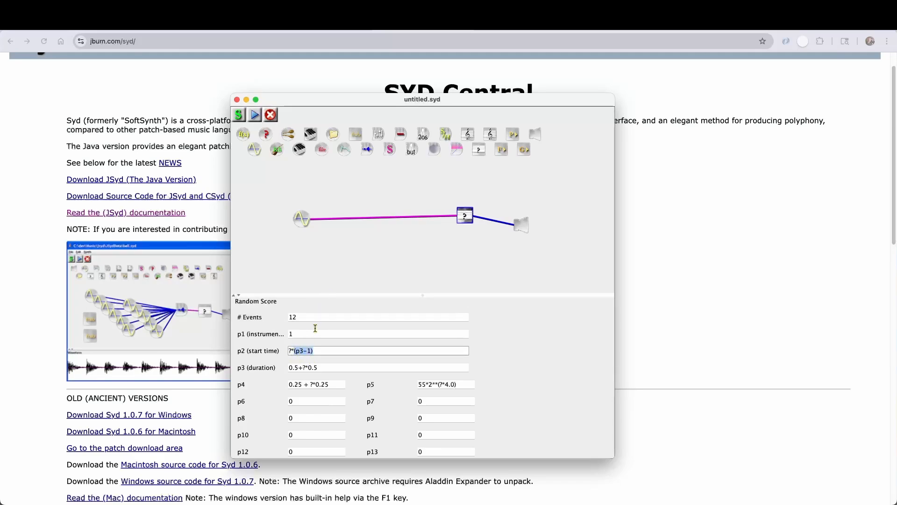
pyautogui.click(520, 224)
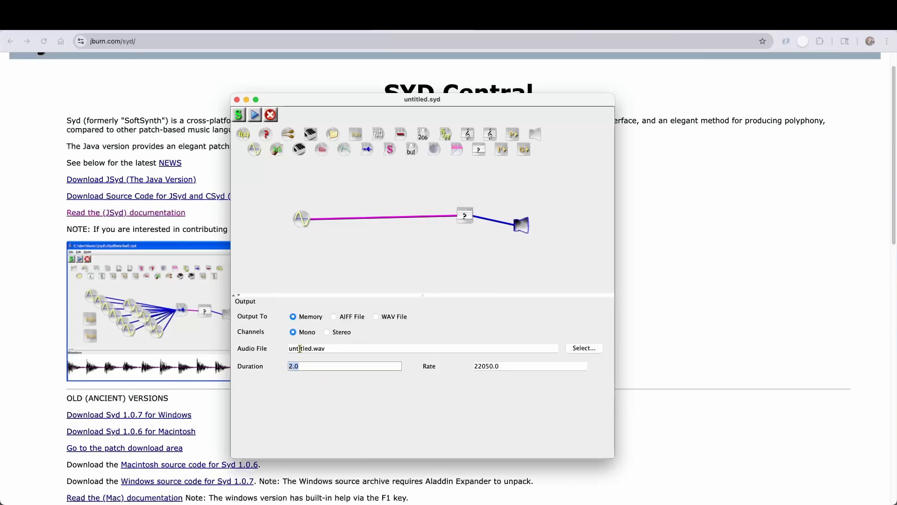
pyautogui.write('5')
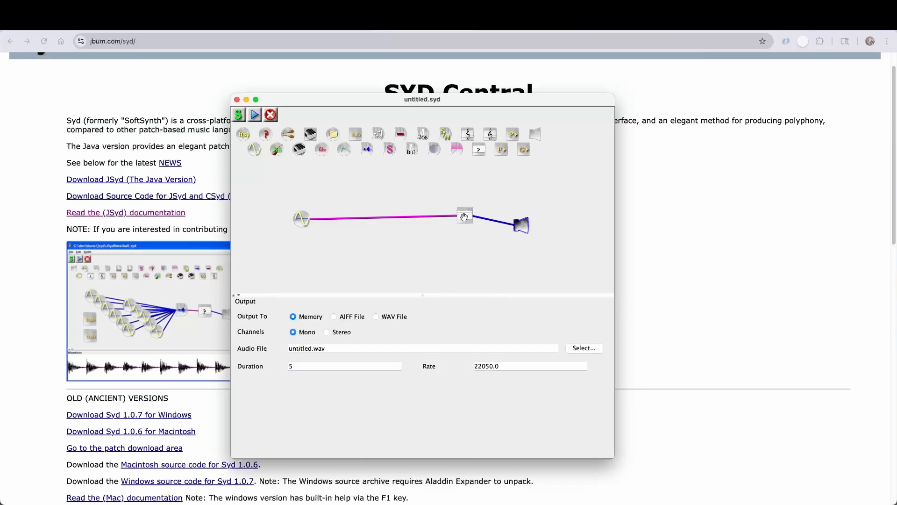
# Step: Reopen the Random Score and review its p4 loudness and p5 pitch expressions
pyautogui.click(465, 215)
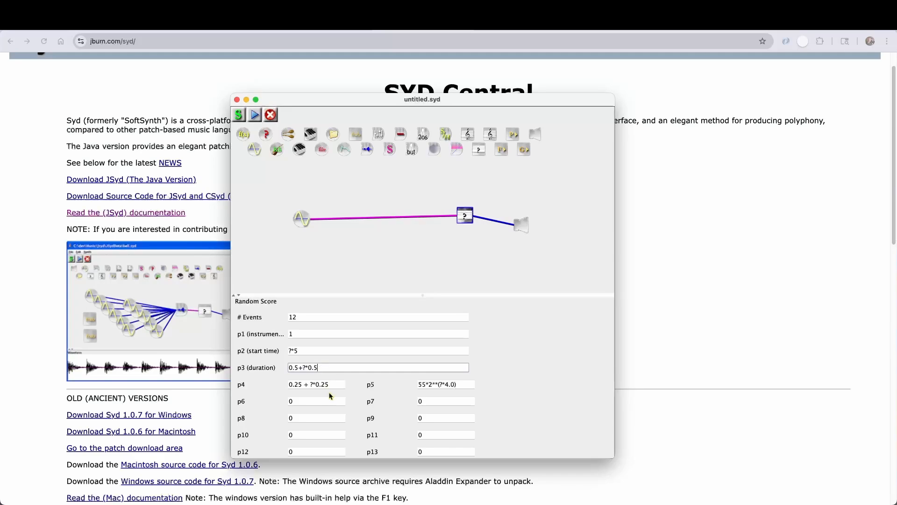
pyautogui.click(445, 384)
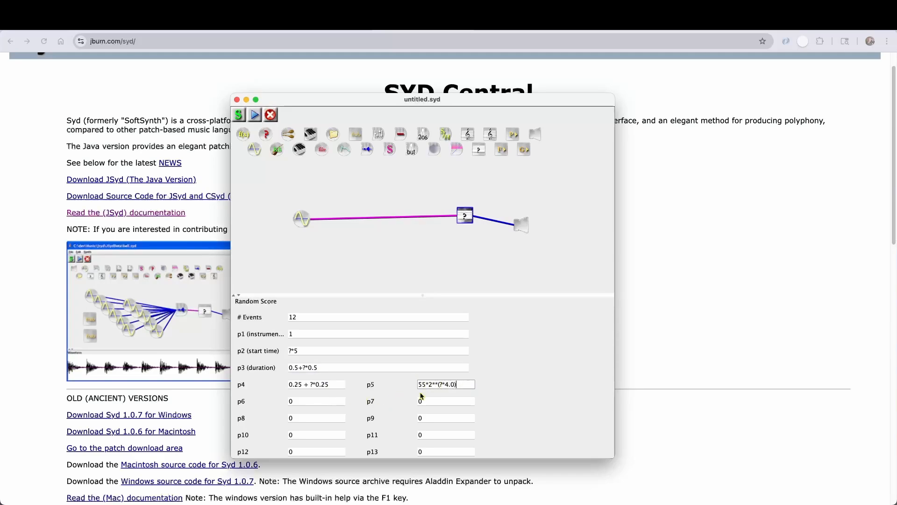
pyautogui.click(332, 384)
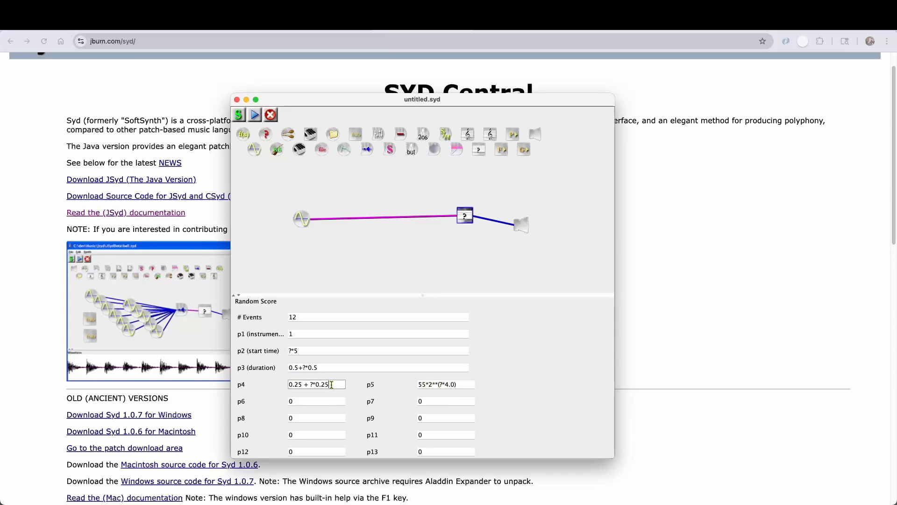
pyautogui.click(460, 384)
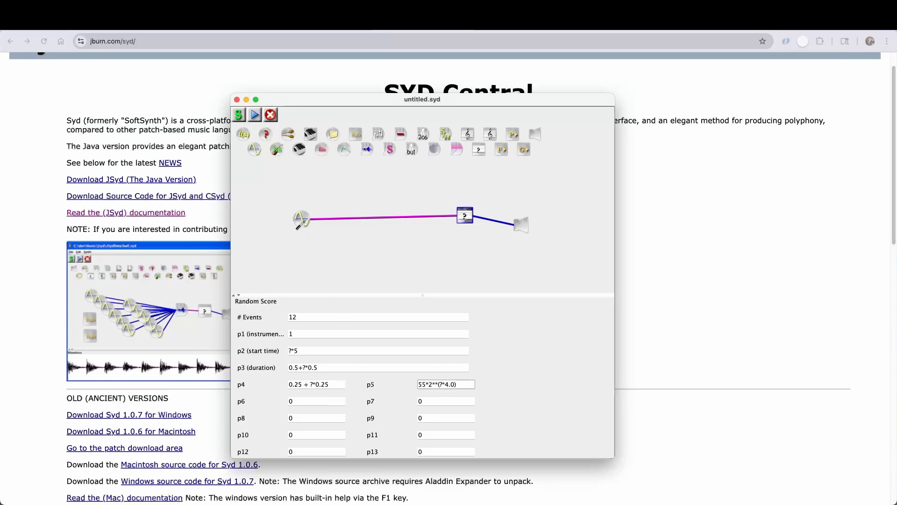
# Step: Make the oscillator take its frequency from p5, then synthesize and play the patch
pyautogui.click(301, 219)
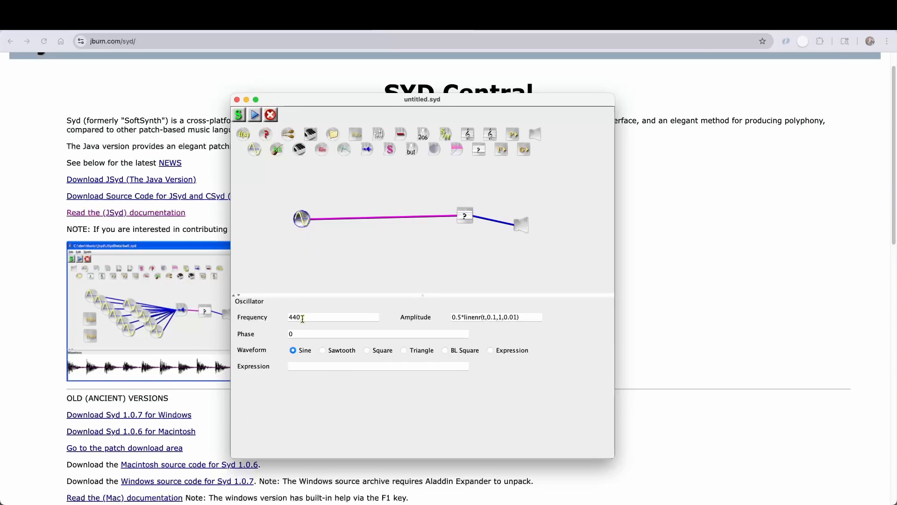
pyautogui.write('p5')
pyautogui.write('p4')
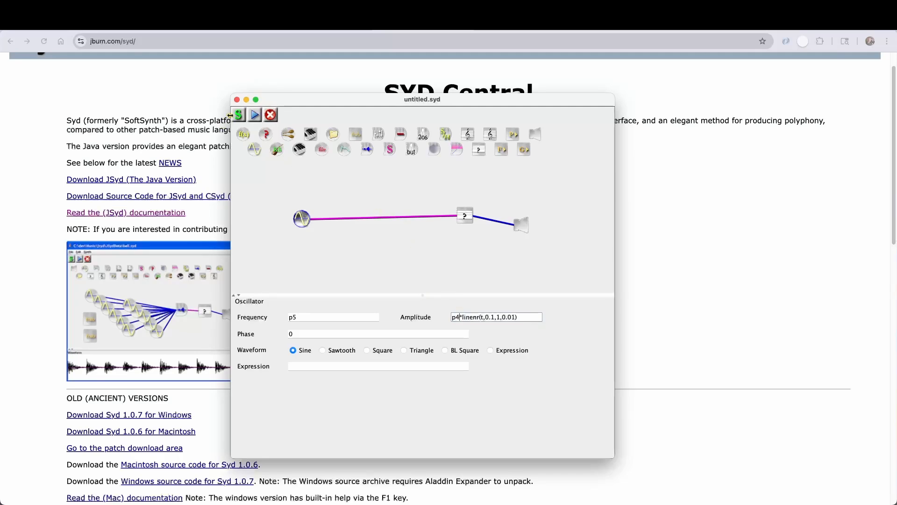
pyautogui.click(254, 114)
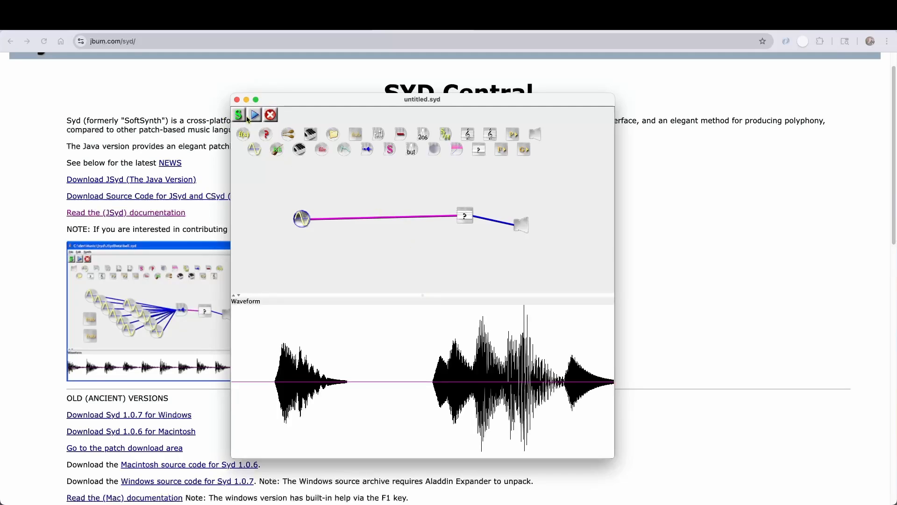
pyautogui.click(254, 114)
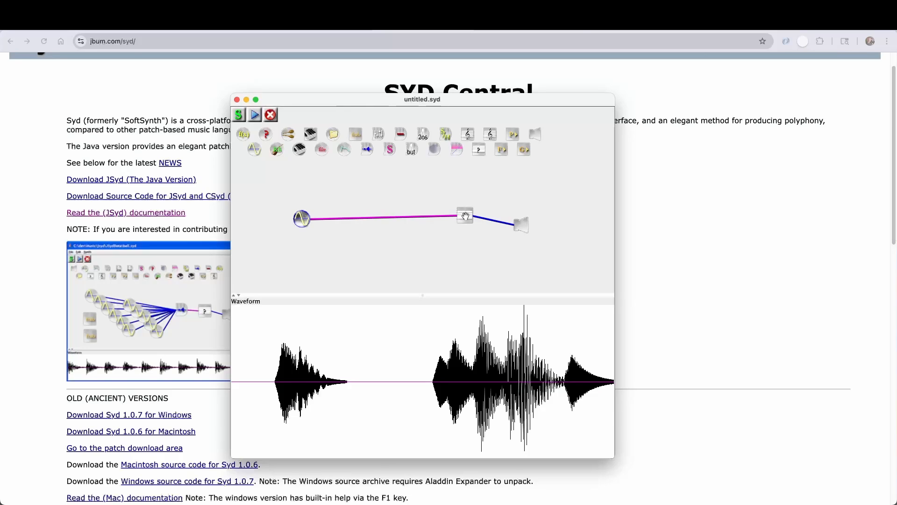
# Step: Raise the Random Score to 50 events and re-render the waveform
pyautogui.click(464, 217)
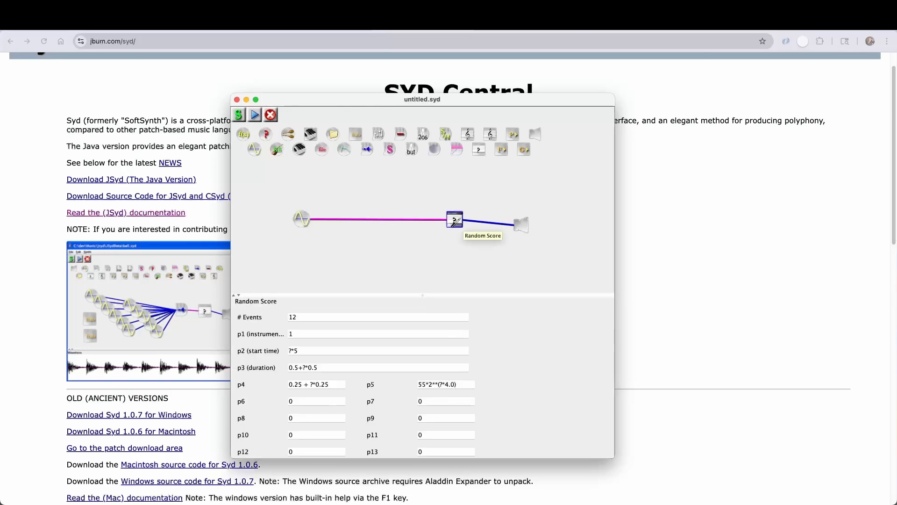
pyautogui.click(301, 317)
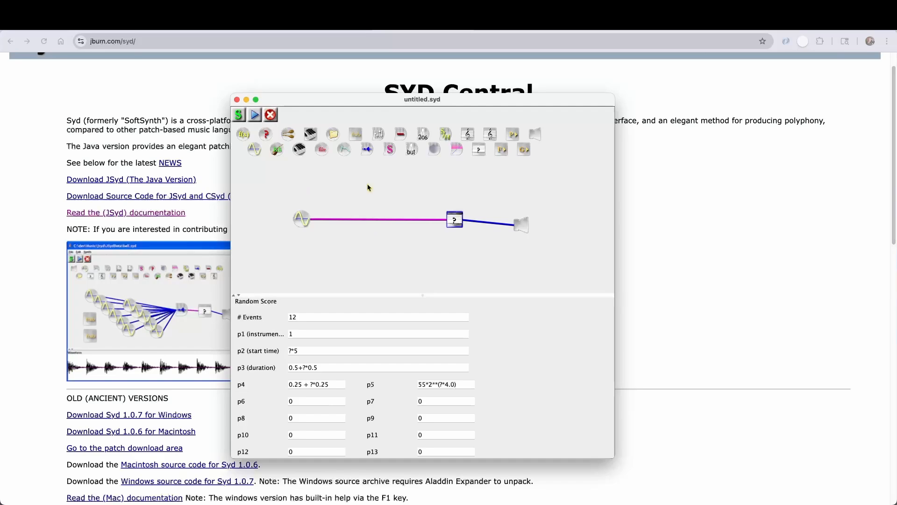
pyautogui.click(300, 317)
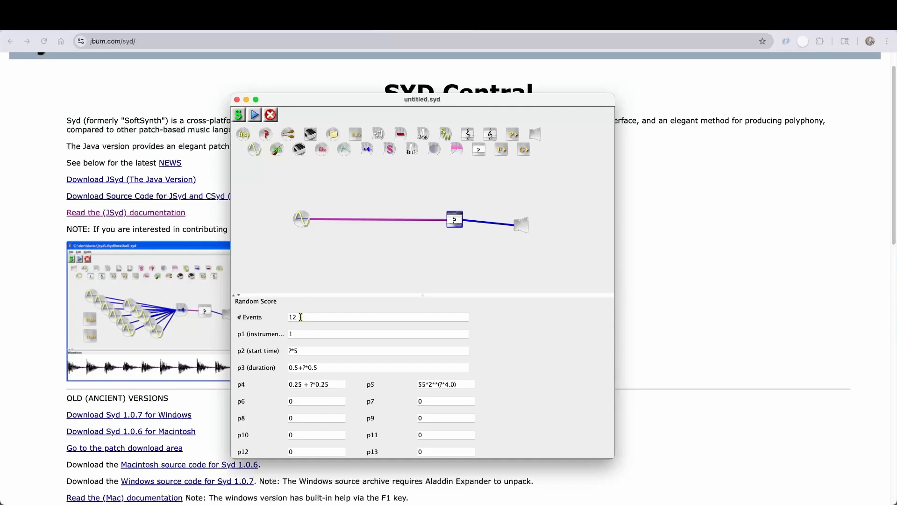
pyautogui.moveTo(354, 217)
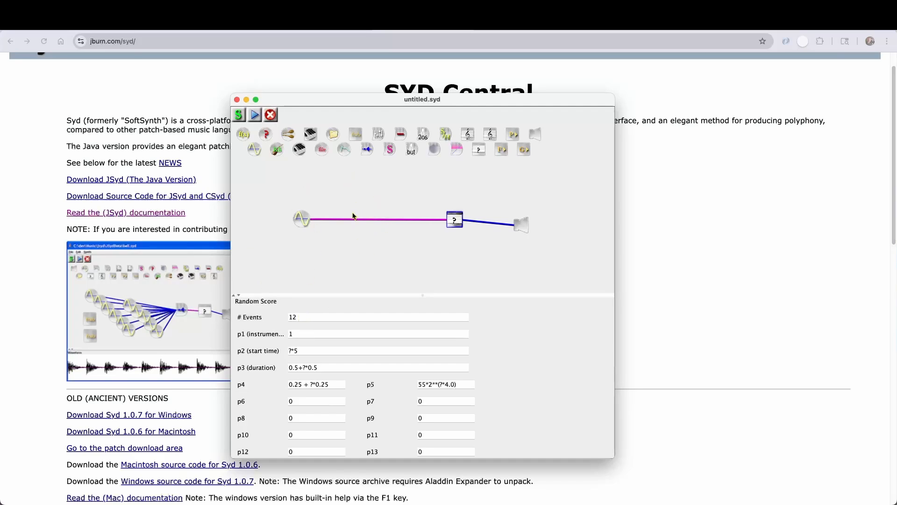
pyautogui.moveTo(288, 266)
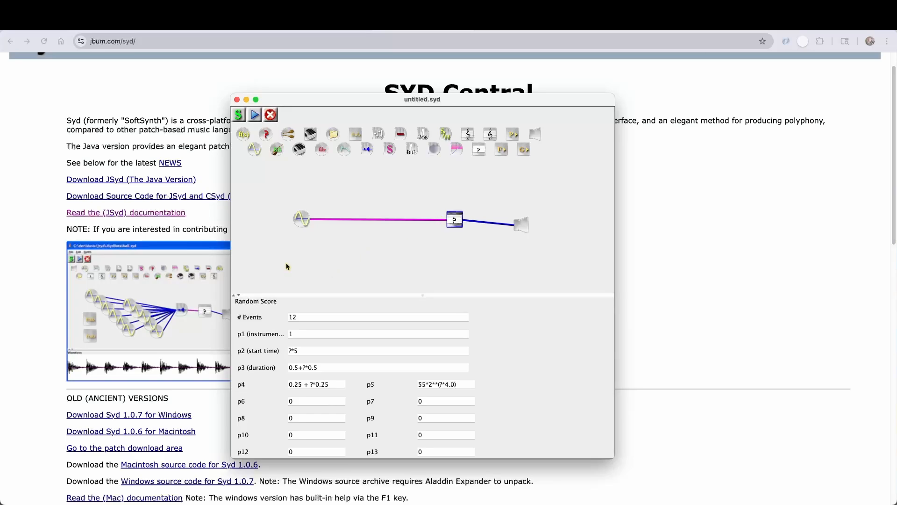
pyautogui.moveTo(342, 252)
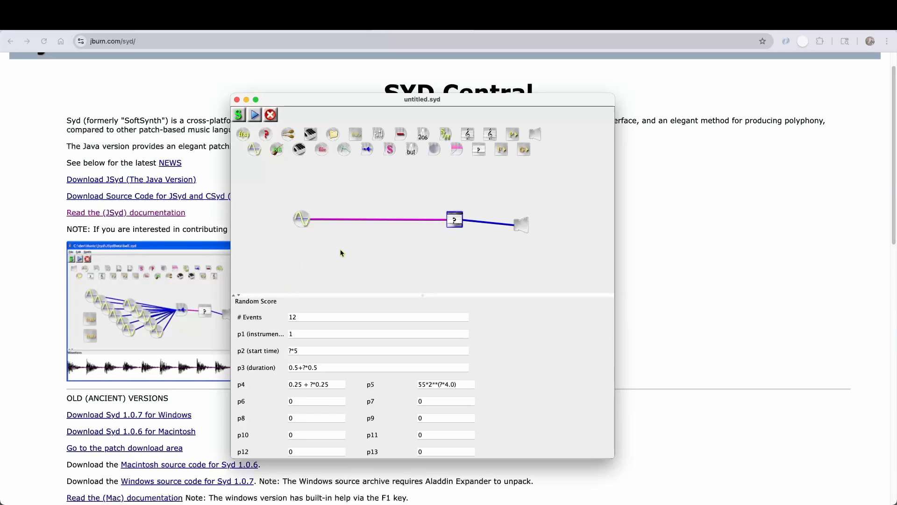
pyautogui.moveTo(303, 295)
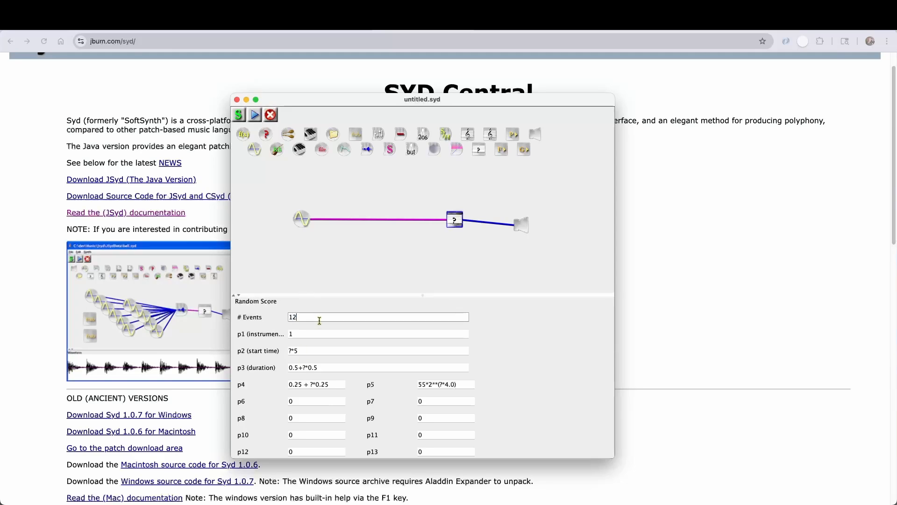
pyautogui.write('50')
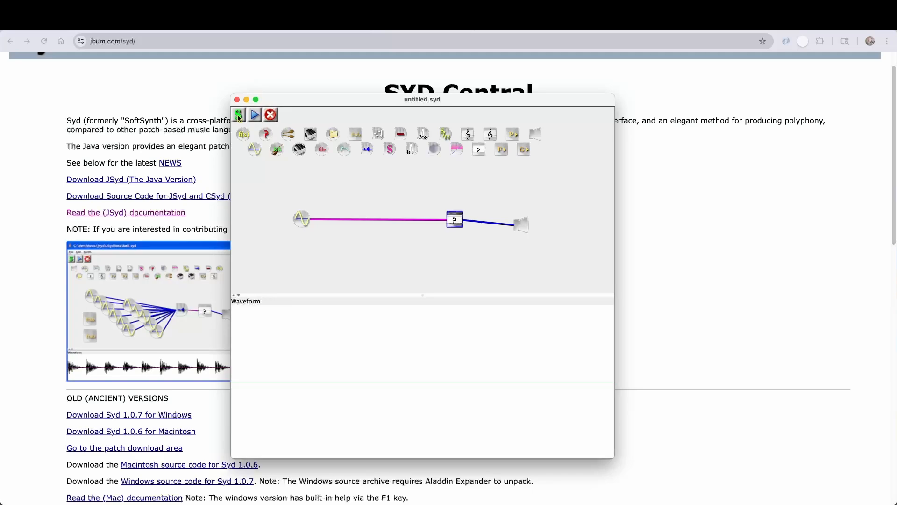
pyautogui.click(253, 114)
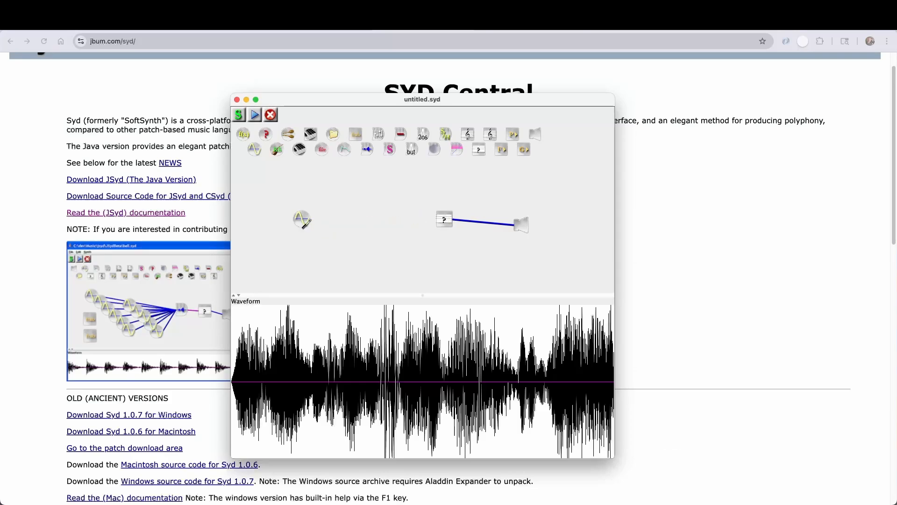
# Step: Chain a second Random Score with 10 events between the oscillator and the first score
pyautogui.moveTo(302, 219); pyautogui.dragTo(445, 222)
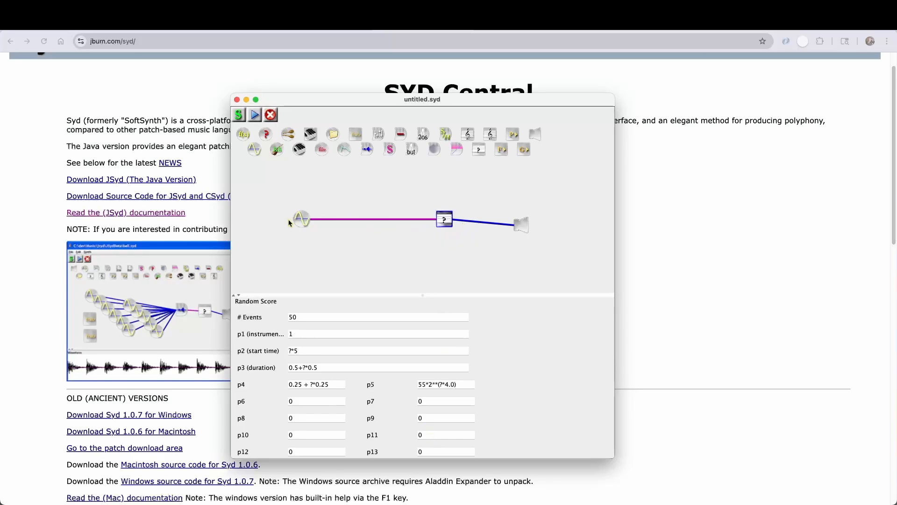
pyautogui.click(299, 219)
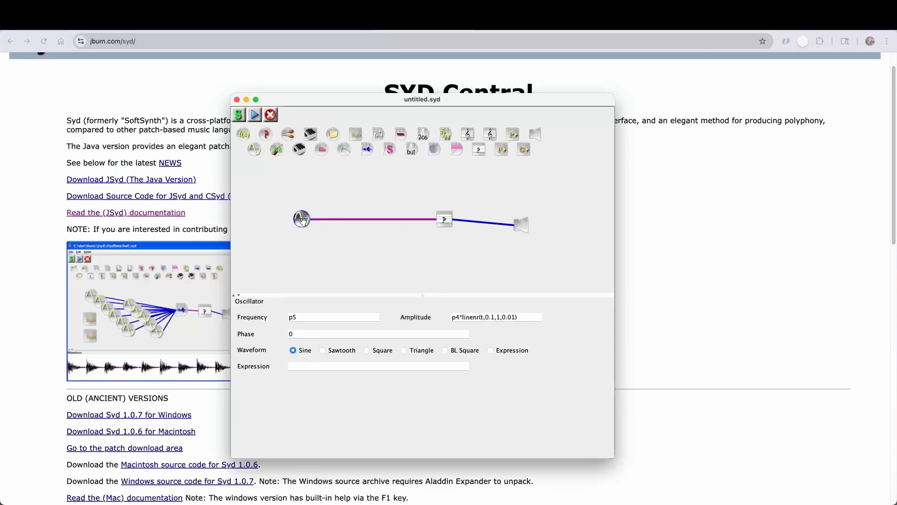
pyautogui.click(312, 317)
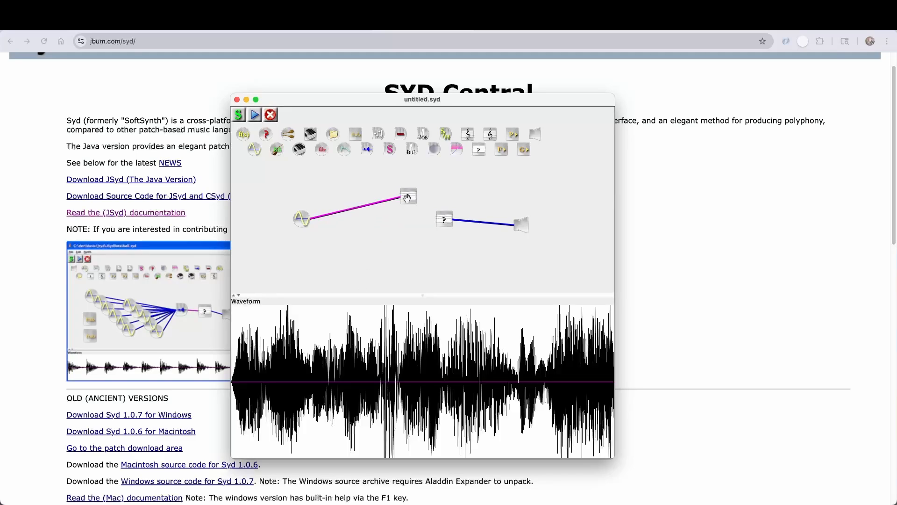
pyautogui.moveTo(409, 194); pyautogui.dragTo(396, 219)
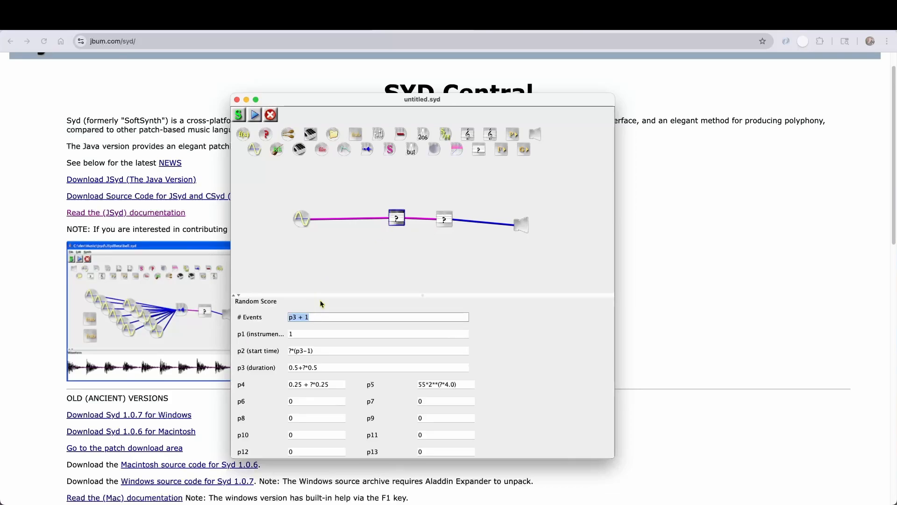
pyautogui.write('10')
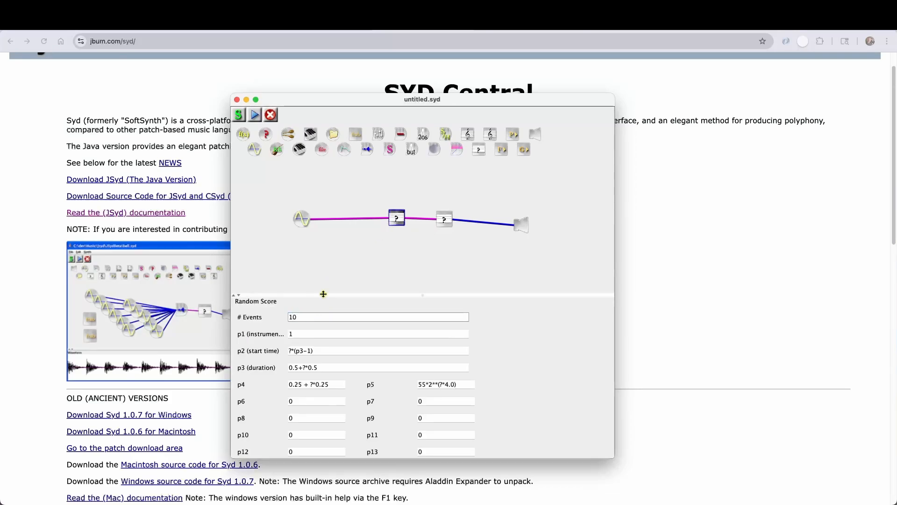
# Step: Set the inner score's pitch to p5*(1+?*.3) and pass p4 and p3 through unchanged
pyautogui.tripleClick(445, 384)
pyautogui.write('p5*(1')
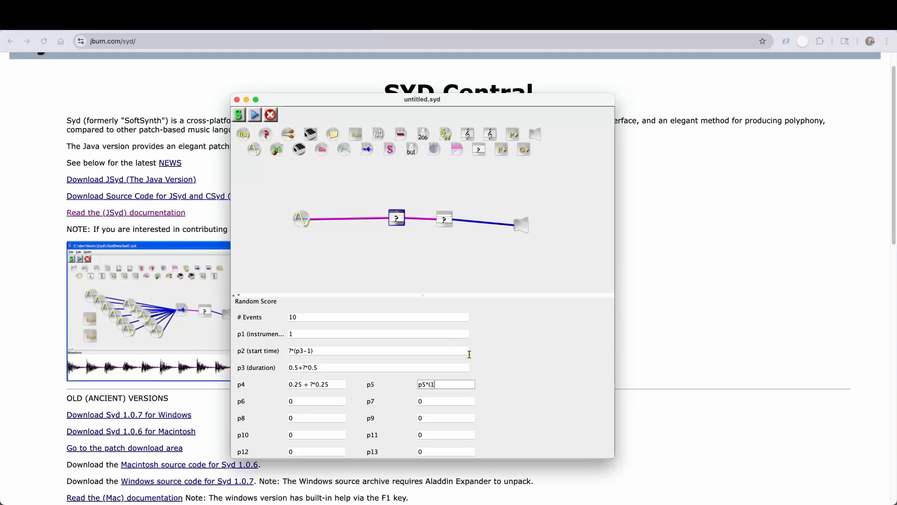
pyautogui.write('+?')
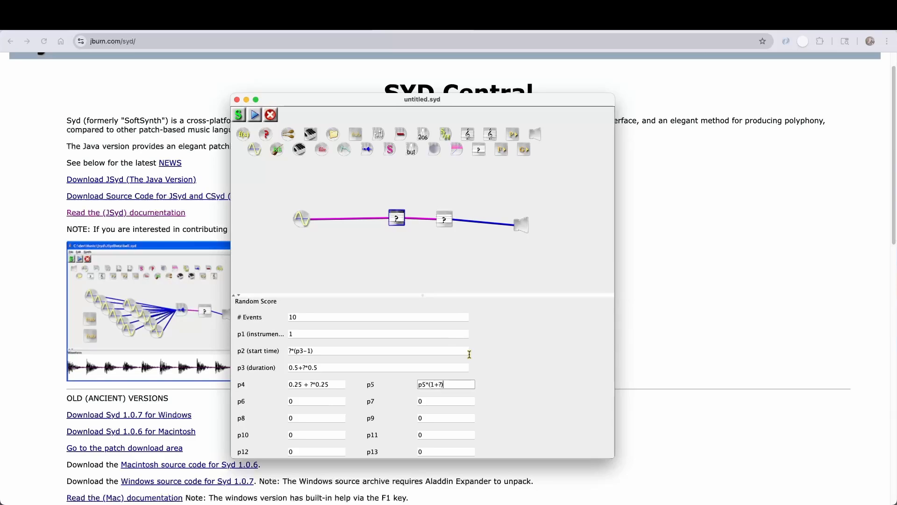
pyautogui.write('*')
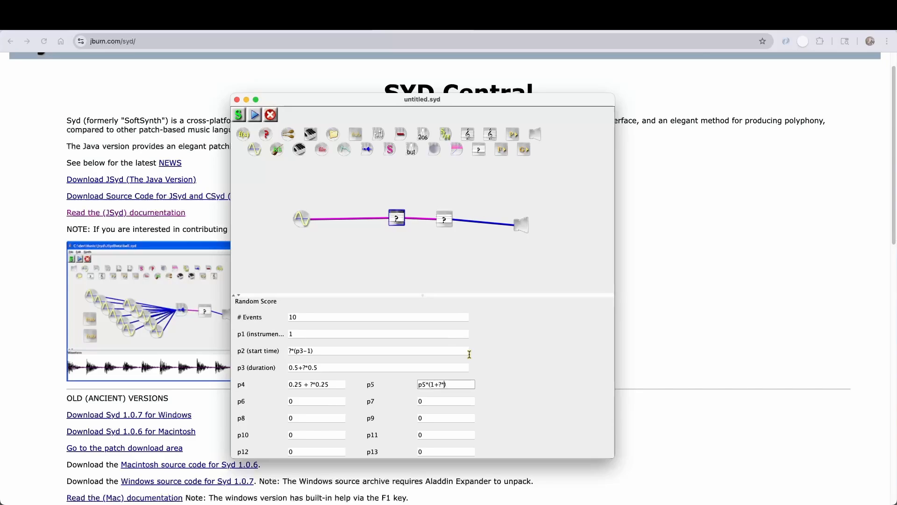
pyautogui.write('.3)')
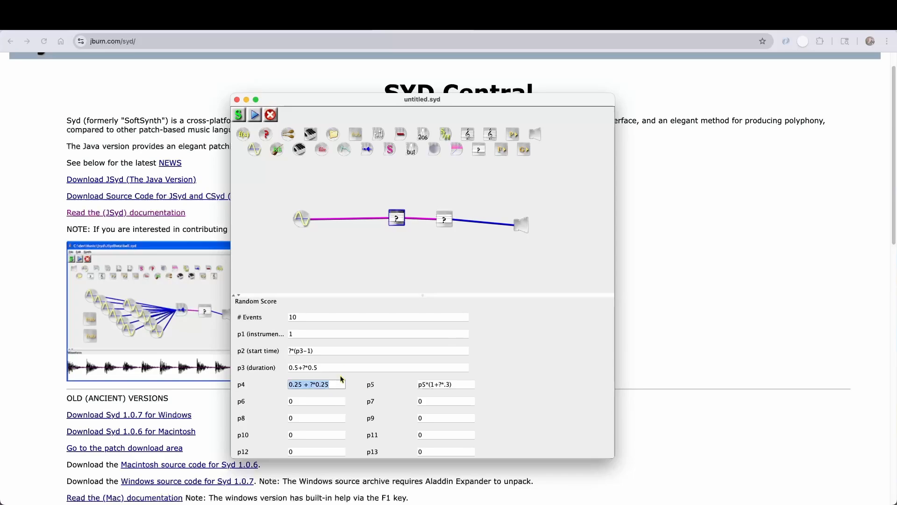
pyautogui.moveTo(344, 363)
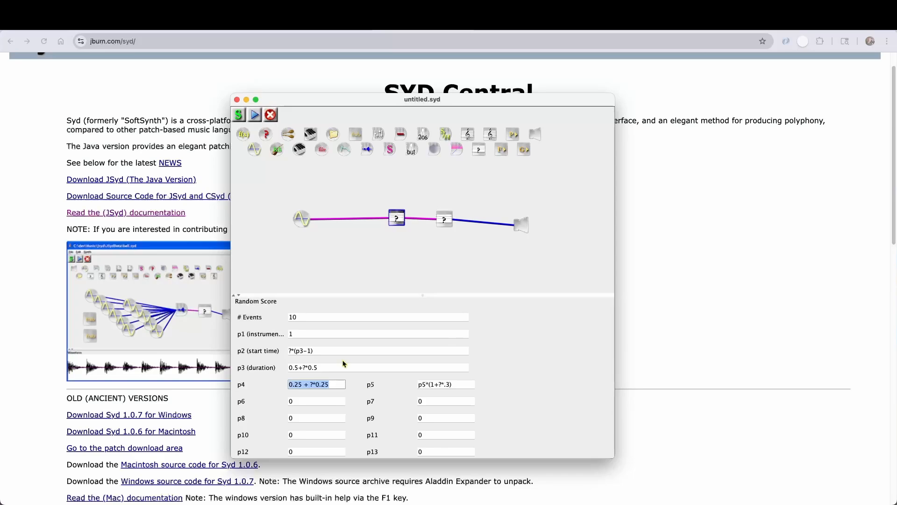
pyautogui.write('p4')
pyautogui.click(378, 351)
pyautogui.write('0')
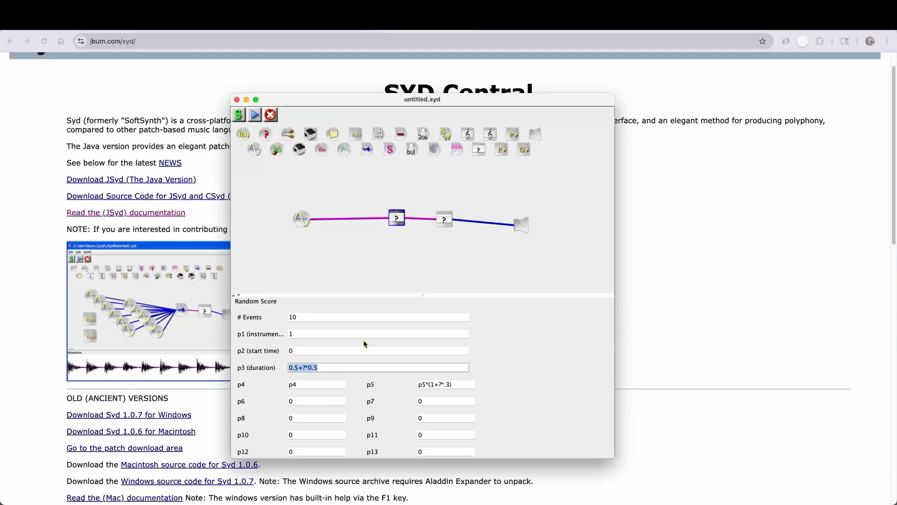
pyautogui.write('p3')
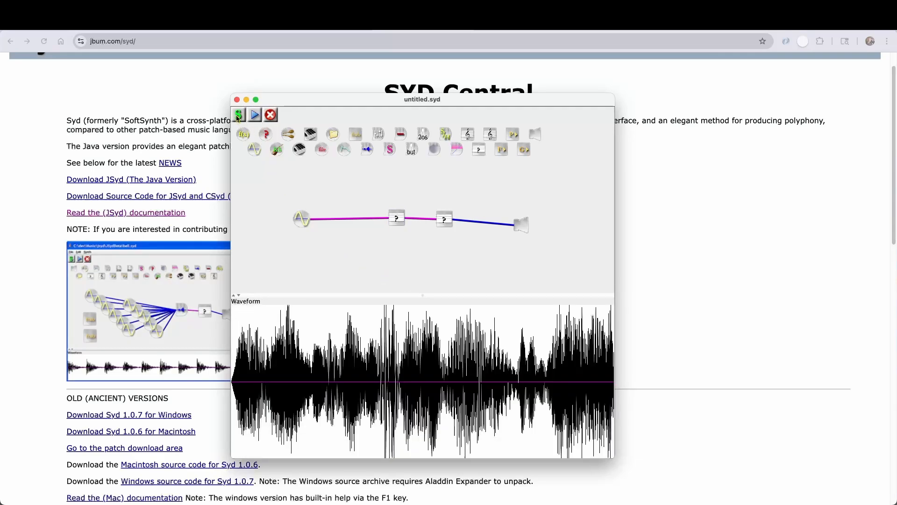
# Step: Render and play the patch, then raise the outer Random Score to 25 events with p4 0.1+?*0.25
pyautogui.click(253, 114)
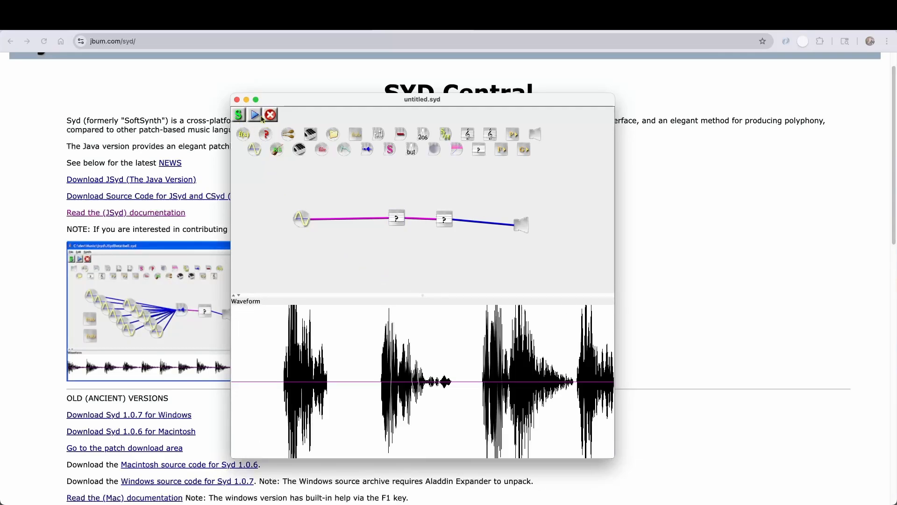
pyautogui.click(255, 114)
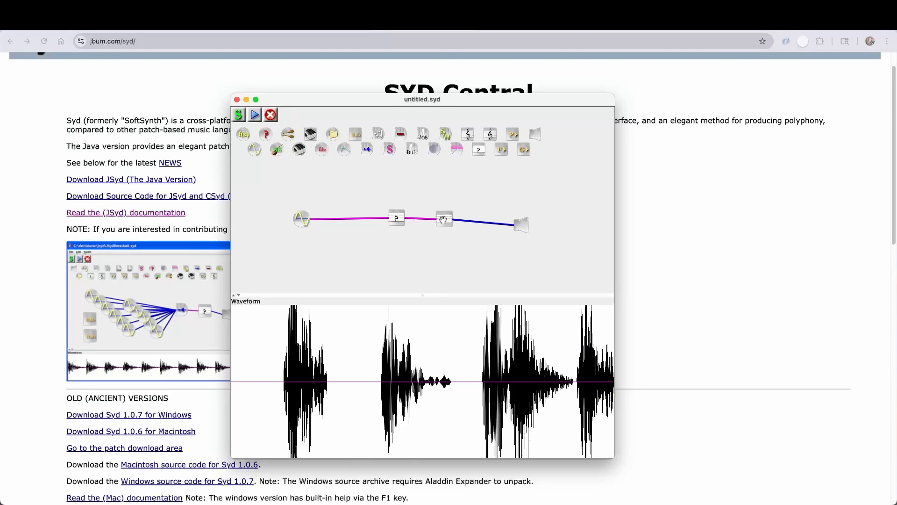
pyautogui.click(444, 219)
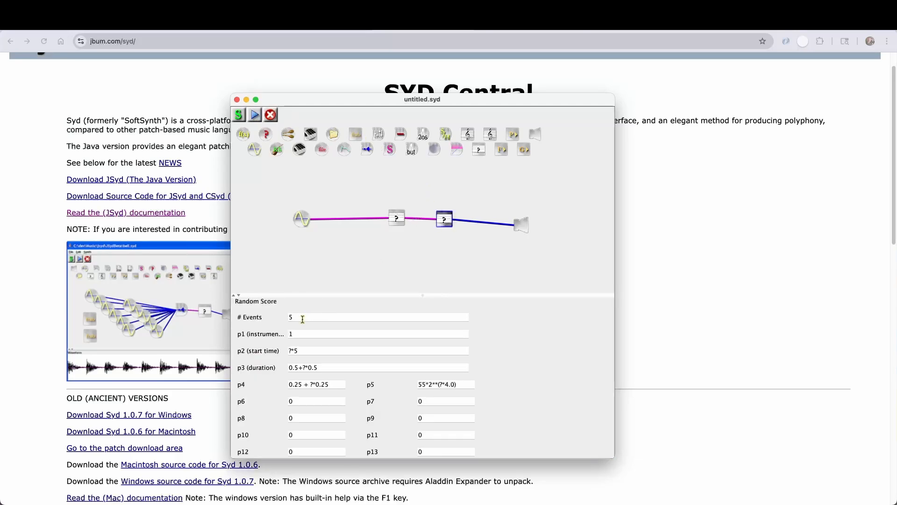
pyautogui.write('25')
pyautogui.write('1')
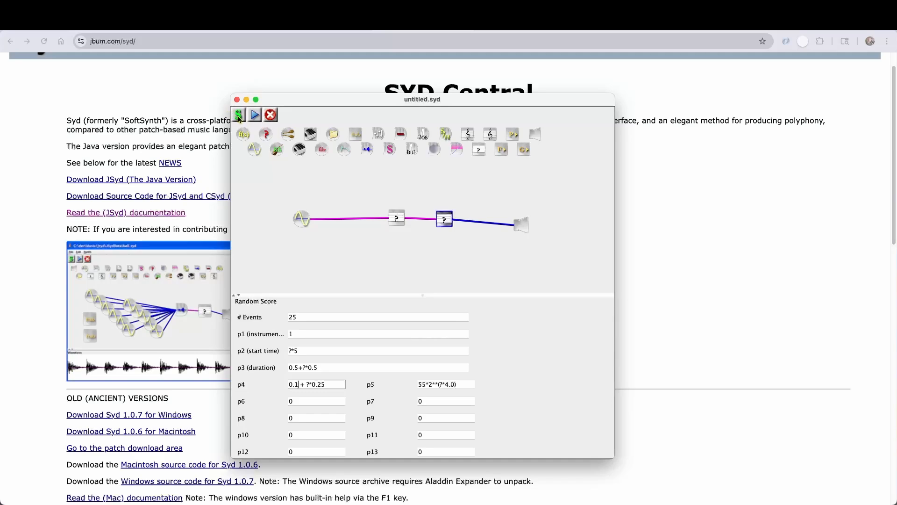
pyautogui.moveTo(238, 115)
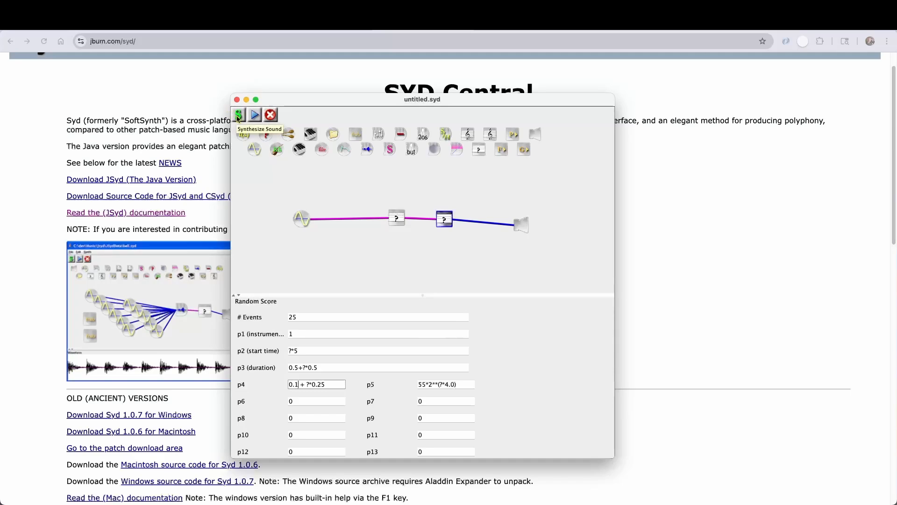
# Step: Render and play the new settings, scale the inner score's p4 by 0.2, and render again
pyautogui.click(239, 114)
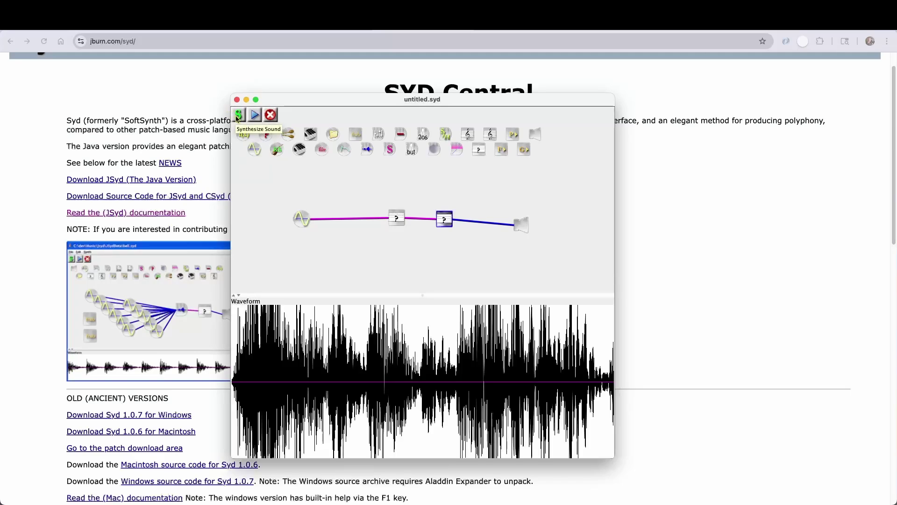
pyautogui.click(254, 114)
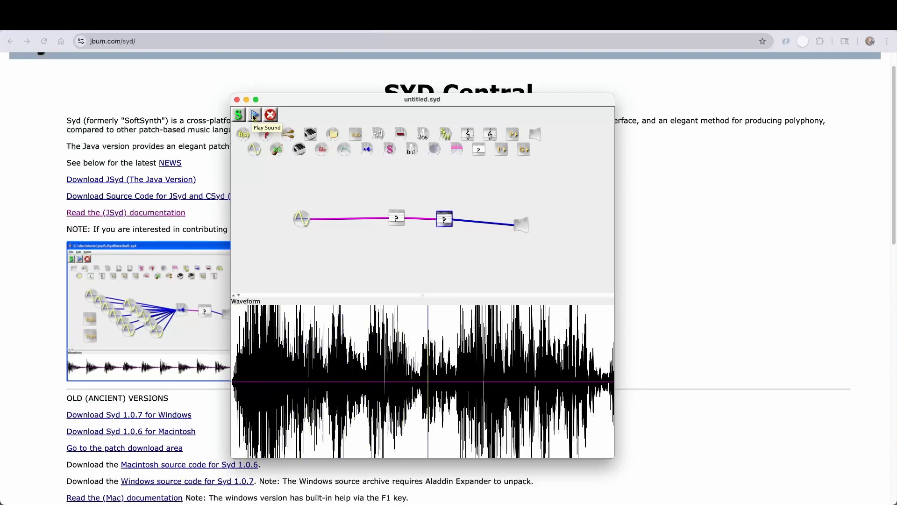
pyautogui.click(254, 114)
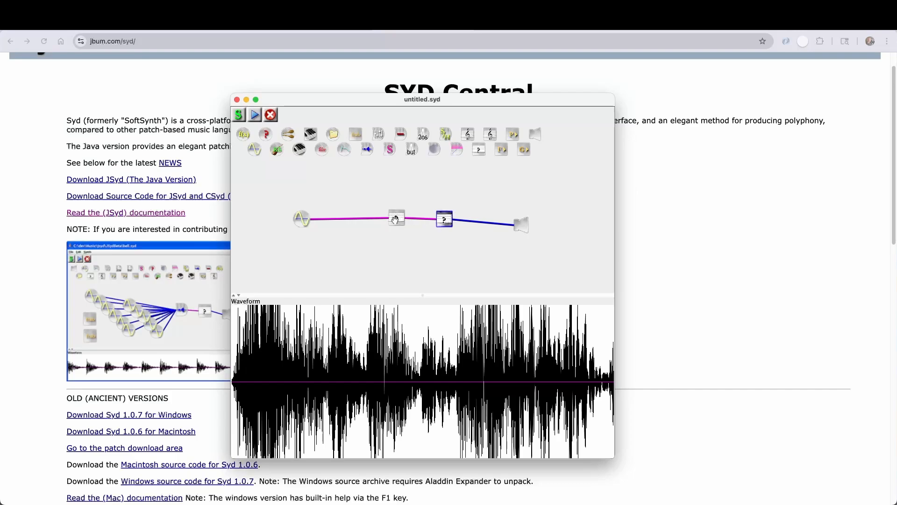
pyautogui.click(396, 218)
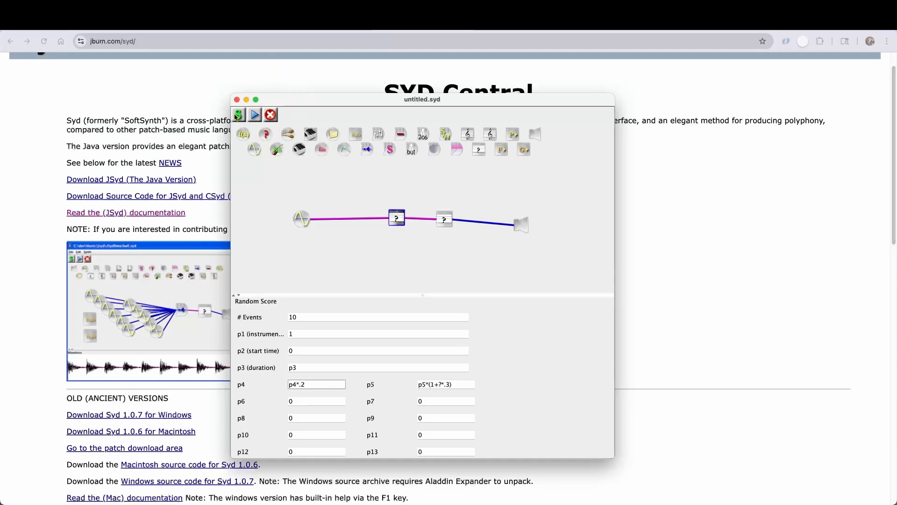
pyautogui.click(238, 114)
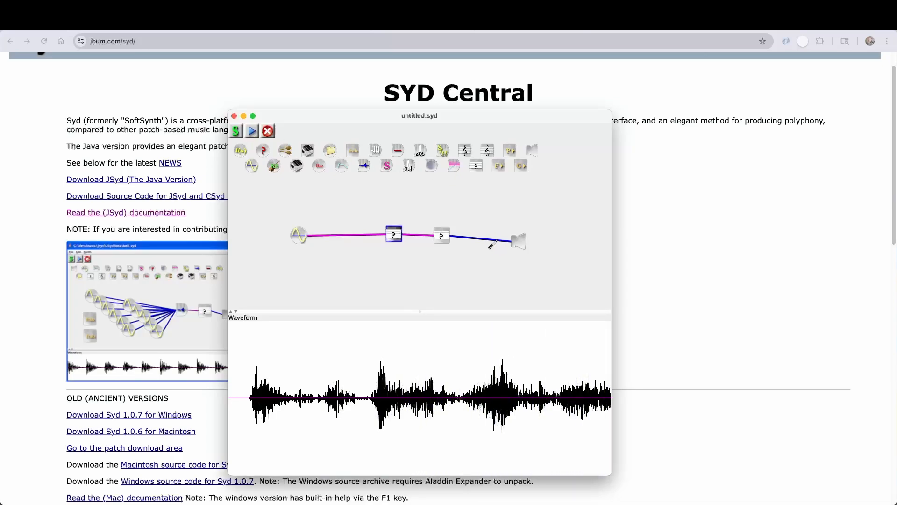
pyautogui.moveTo(289, 239)
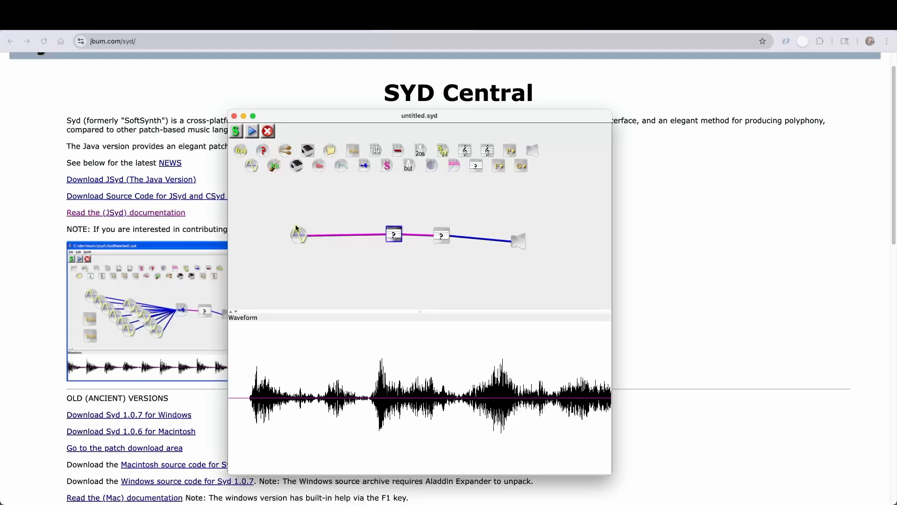
pyautogui.moveTo(354, 301)
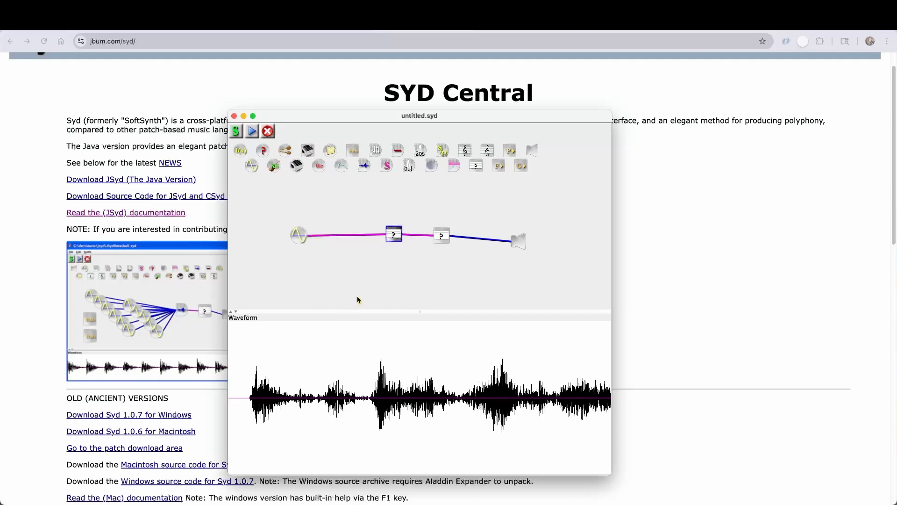
pyautogui.moveTo(361, 286)
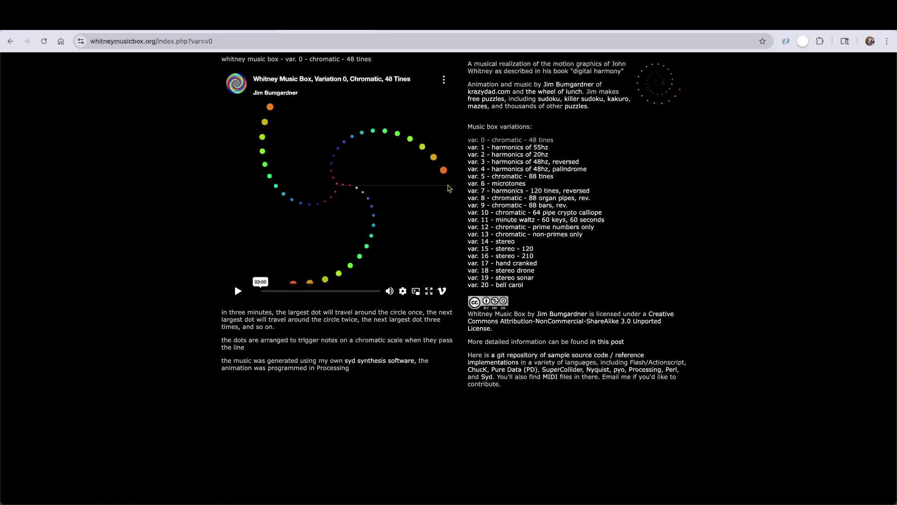
# Step: Play the Whitney Music Box variation 0 video from about 0:14 for reference, then pause it
pyautogui.click(291, 287)
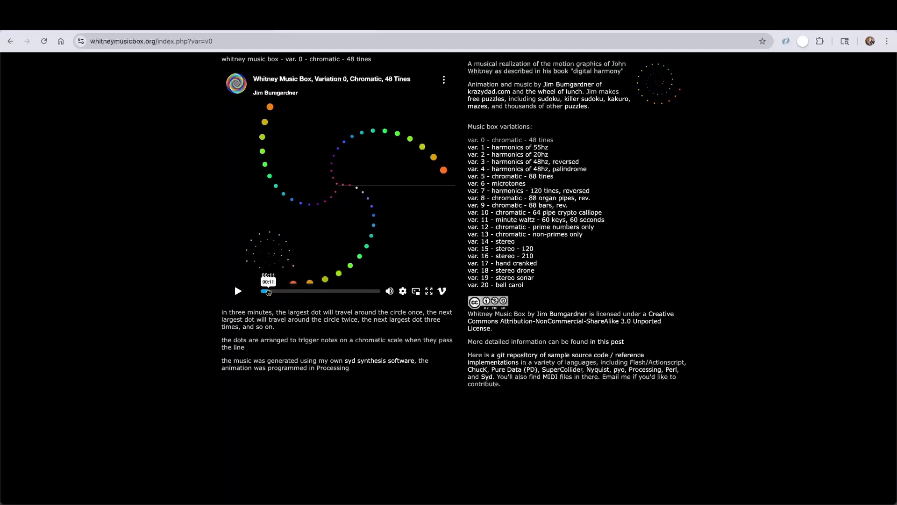
pyautogui.click(239, 290)
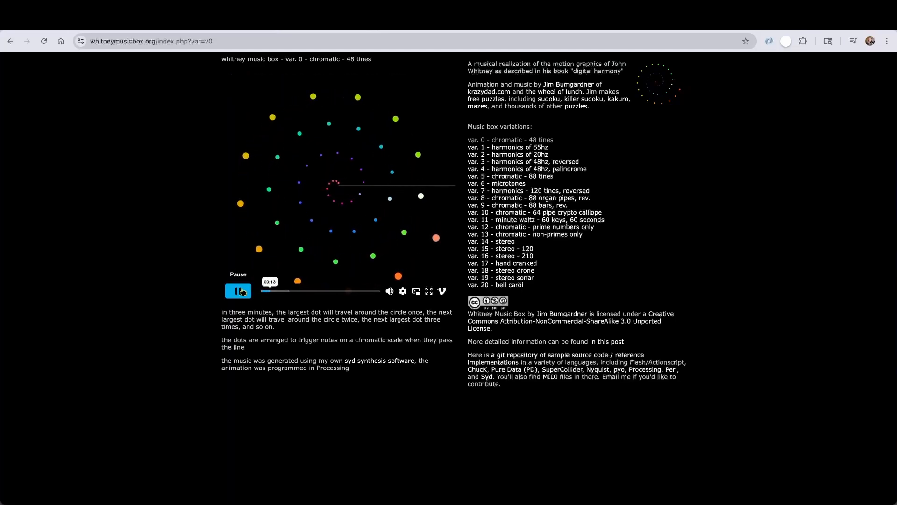
pyautogui.click(238, 291)
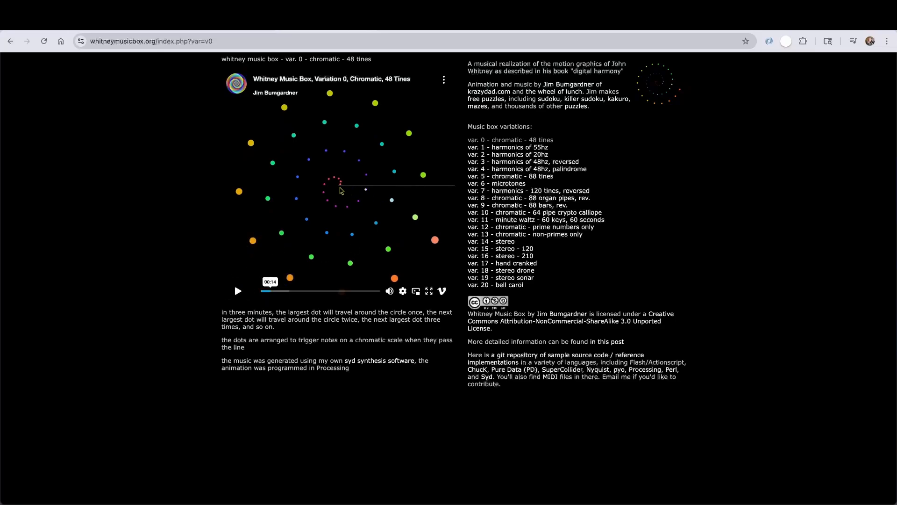
pyautogui.moveTo(323, 202)
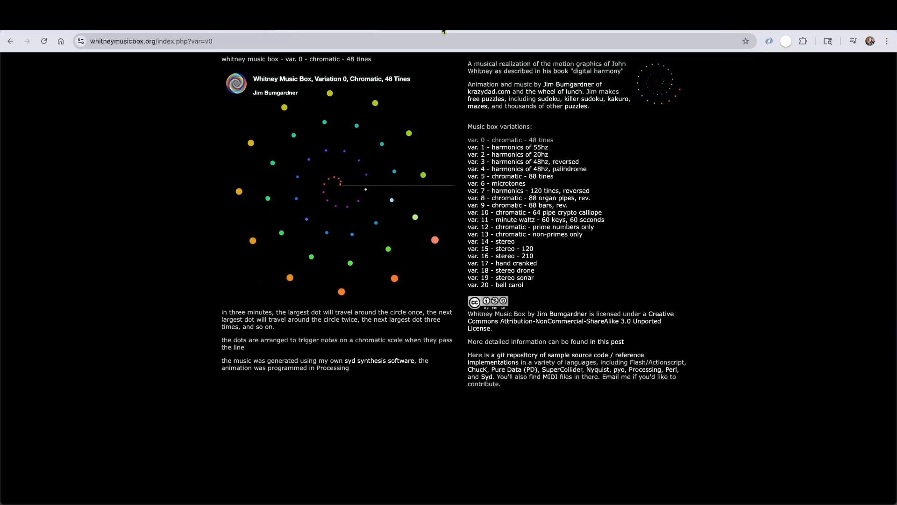
pyautogui.moveTo(528, 489)
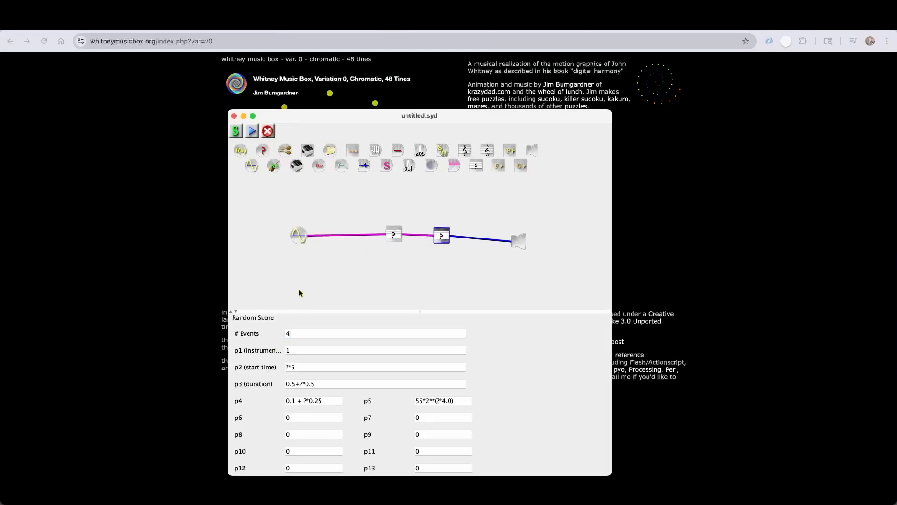
# Step: Set the outer score to 48 events from time 0 and the output duration to 60 seconds
pyautogui.write('8')
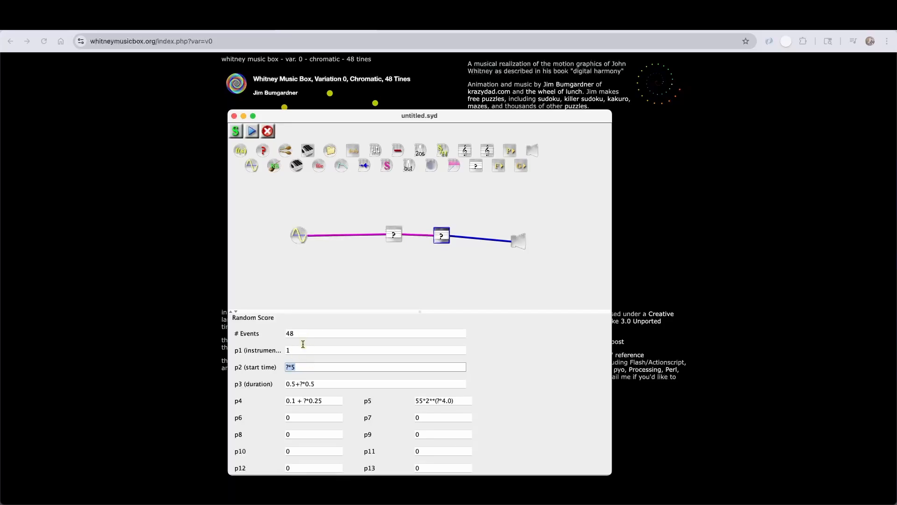
pyautogui.write('0')
pyautogui.click(374, 384)
pyautogui.write('p3')
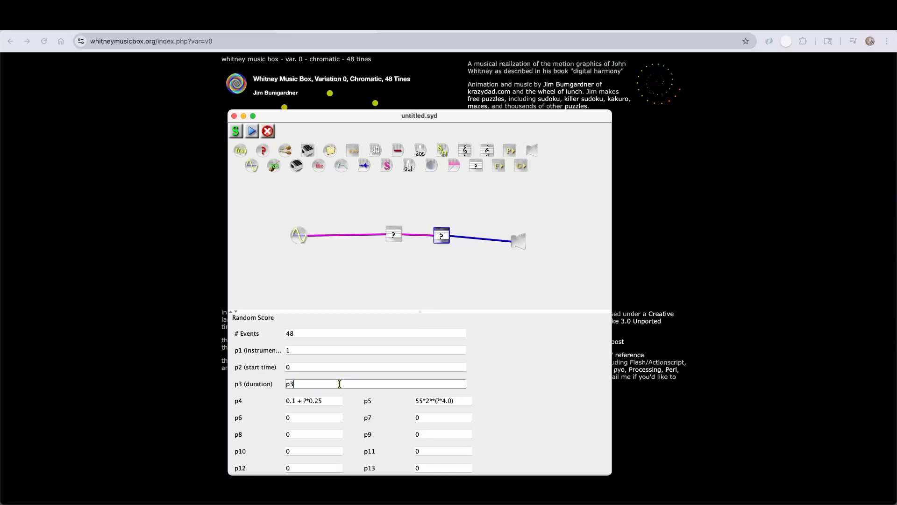
pyautogui.click(518, 240)
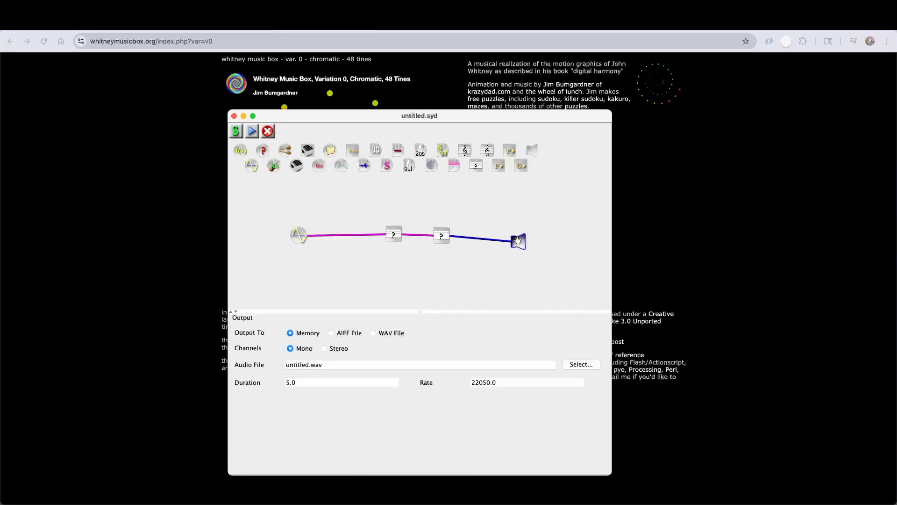
pyautogui.click(342, 382)
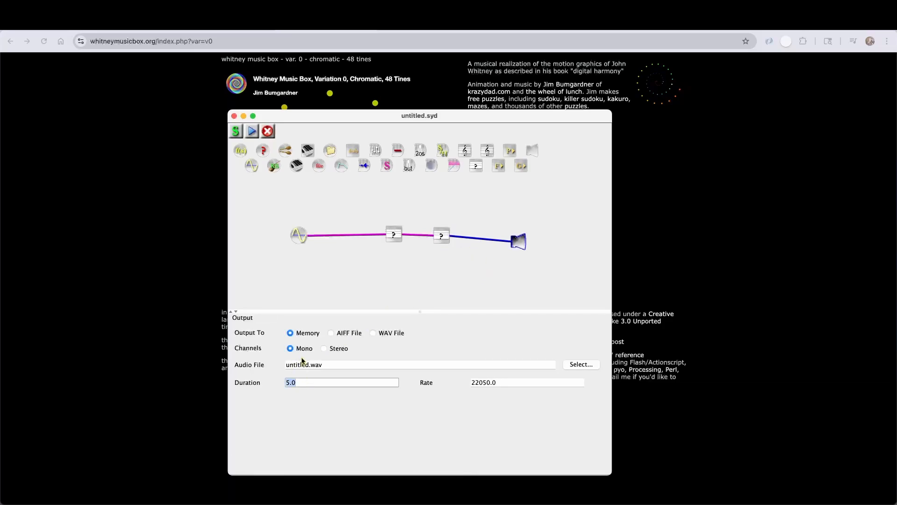
pyautogui.write('60')
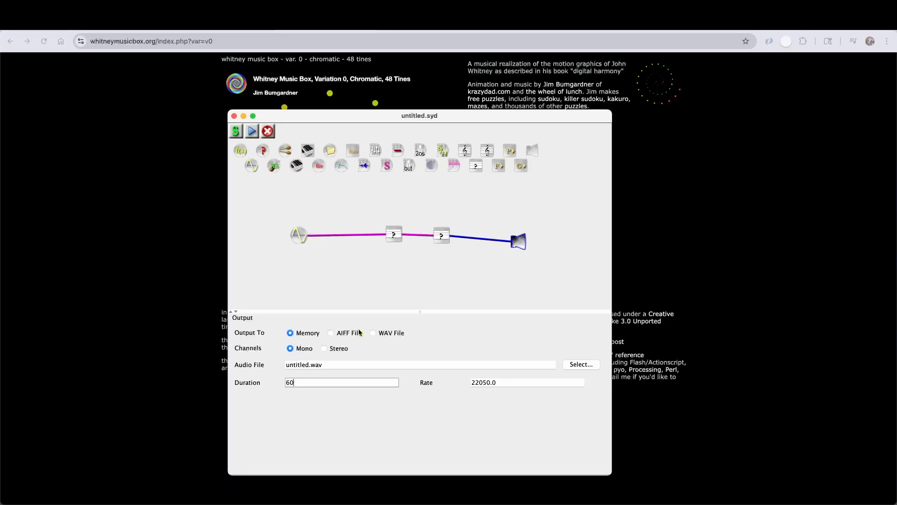
# Step: Render the 60-second sound and set the 48-note score's pitch p5 to 55*2**(1+i/12)
pyautogui.click(251, 130)
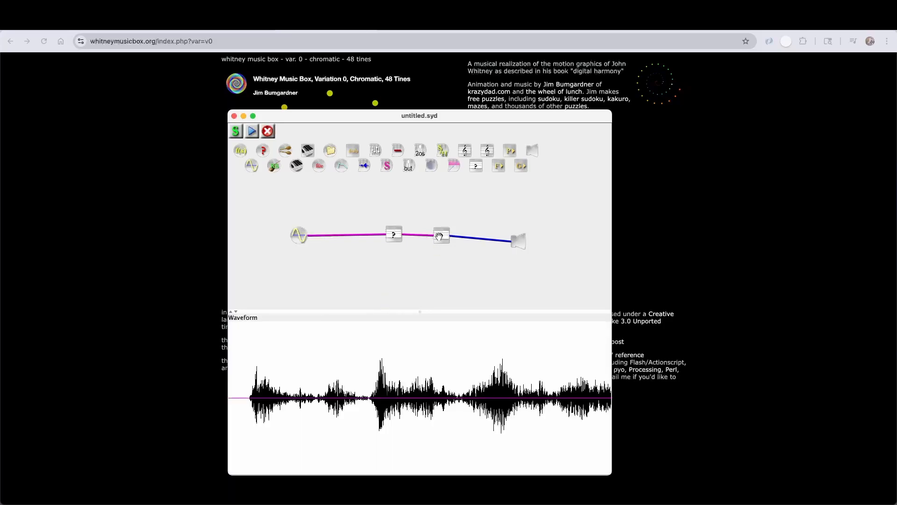
pyautogui.click(441, 236)
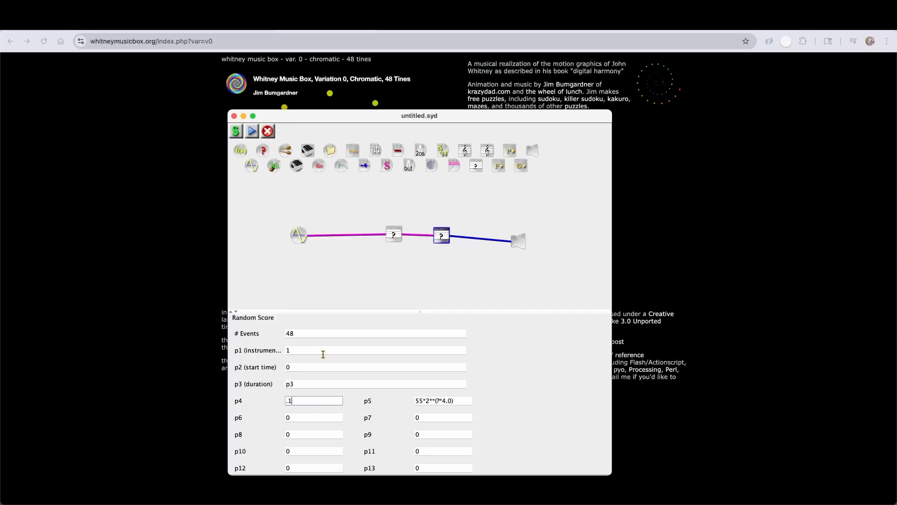
pyautogui.moveTo(456, 406)
pyautogui.write('1+i/12')
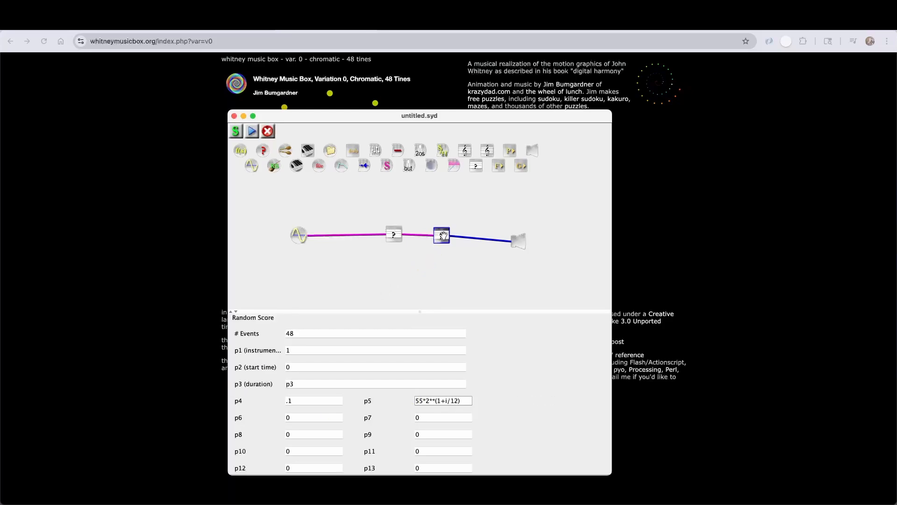
pyautogui.moveTo(441, 236)
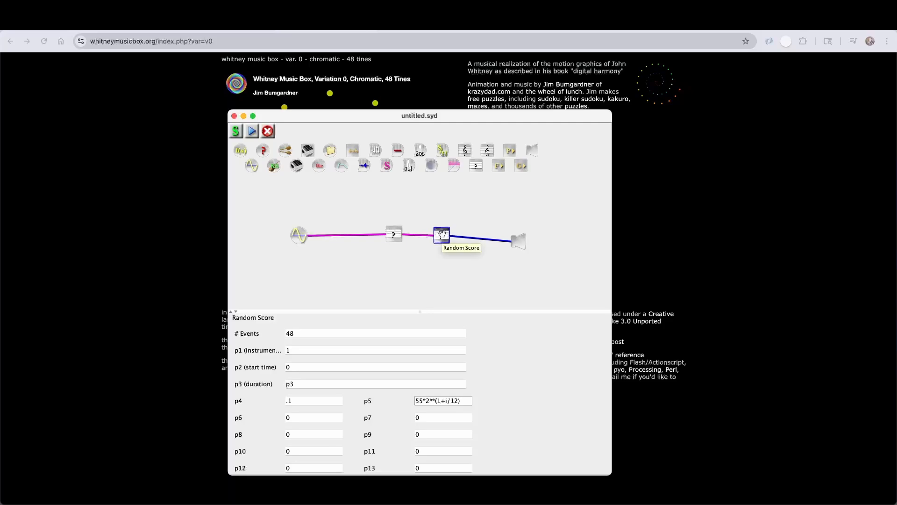
pyautogui.moveTo(393, 233)
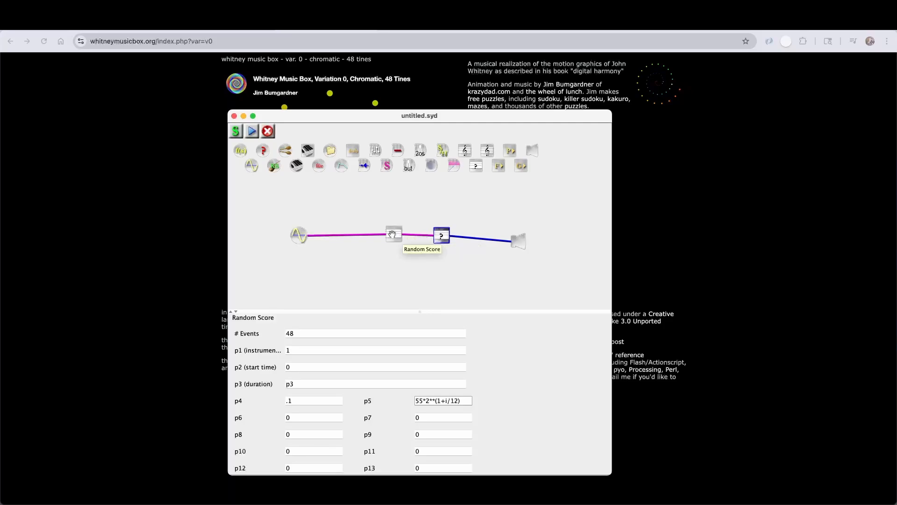
# Step: Set the outer score's p6 to i+1 and the inner score to p6 events starting at i*p3/p6
pyautogui.click(393, 235)
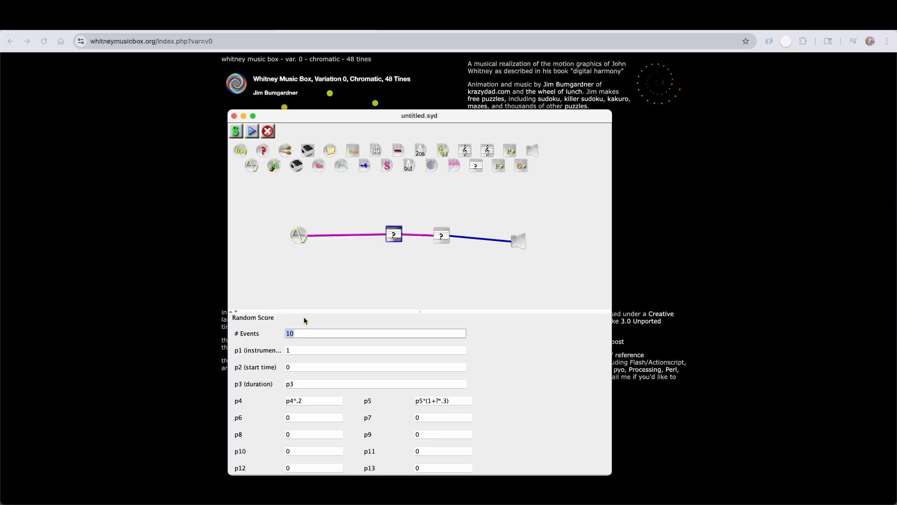
pyautogui.moveTo(441, 236)
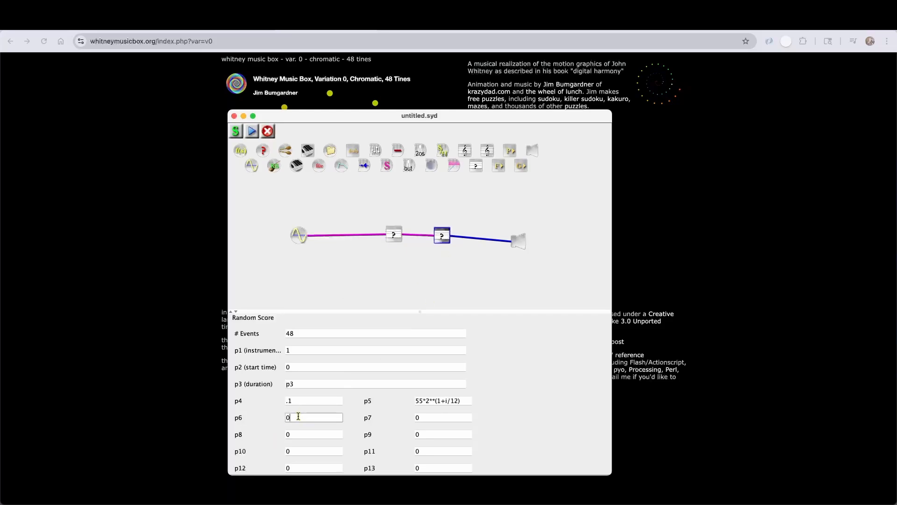
pyautogui.write('i+1')
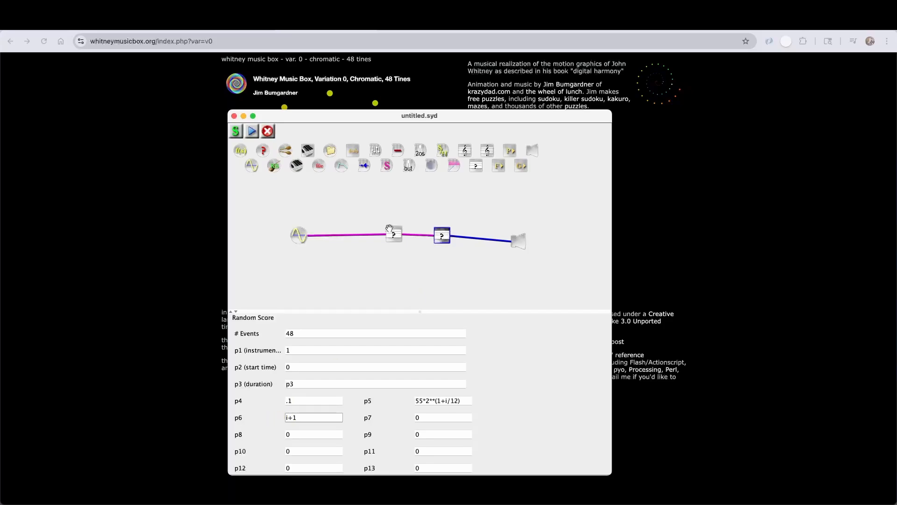
pyautogui.click(394, 234)
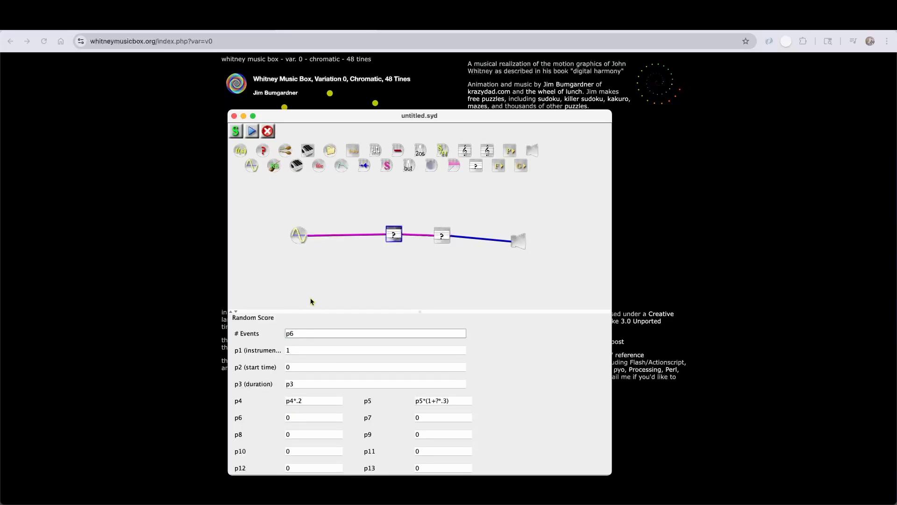
pyautogui.click(375, 367)
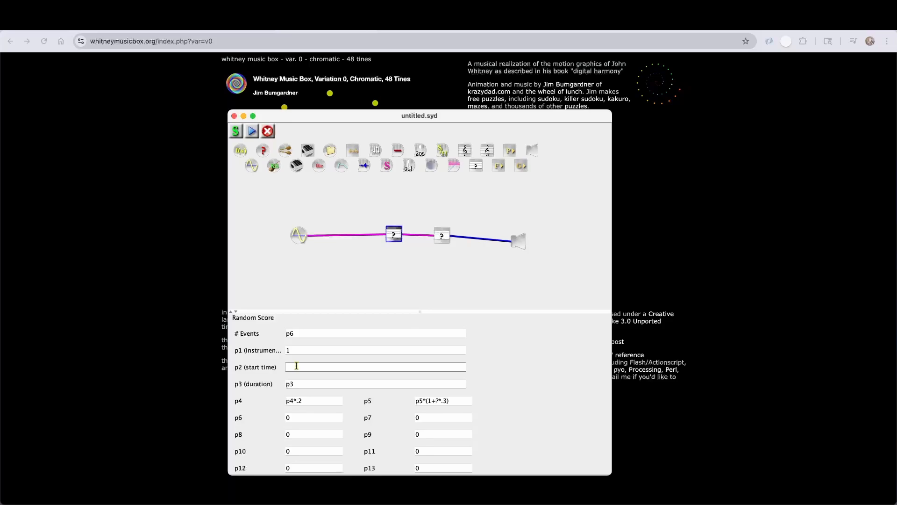
pyautogui.write('i*p3/p6')
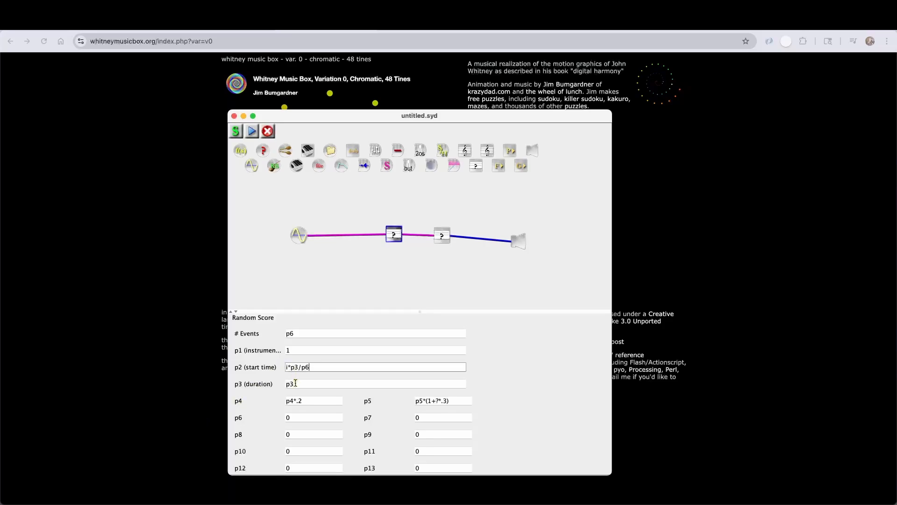
# Step: Give the inner score duration 0.5*p3/p6 with p4 and p5 passed through, and check the oscillator
pyautogui.click(375, 383)
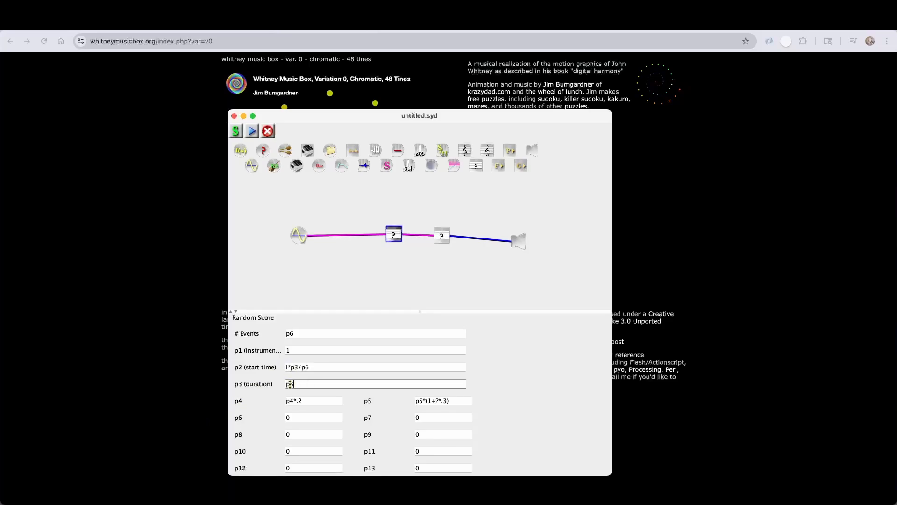
pyautogui.write('0.5*p3/')
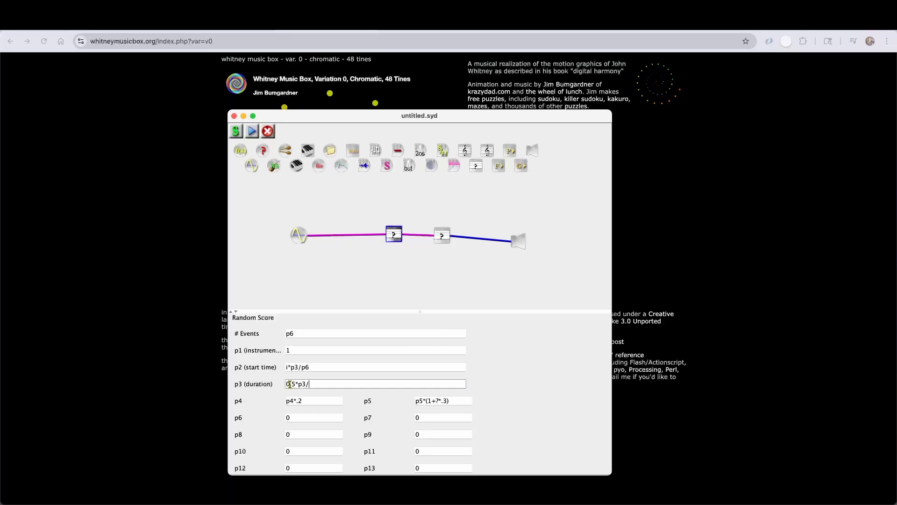
pyautogui.write('p6')
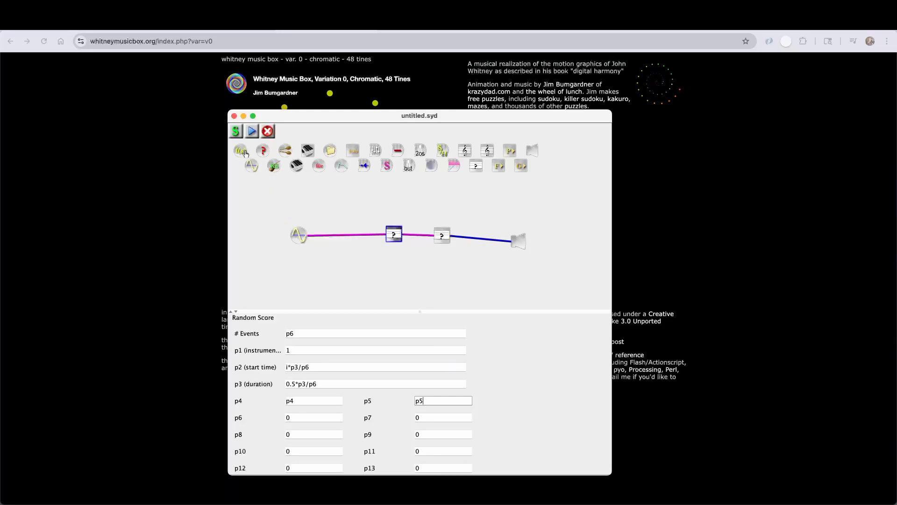
pyautogui.click(299, 234)
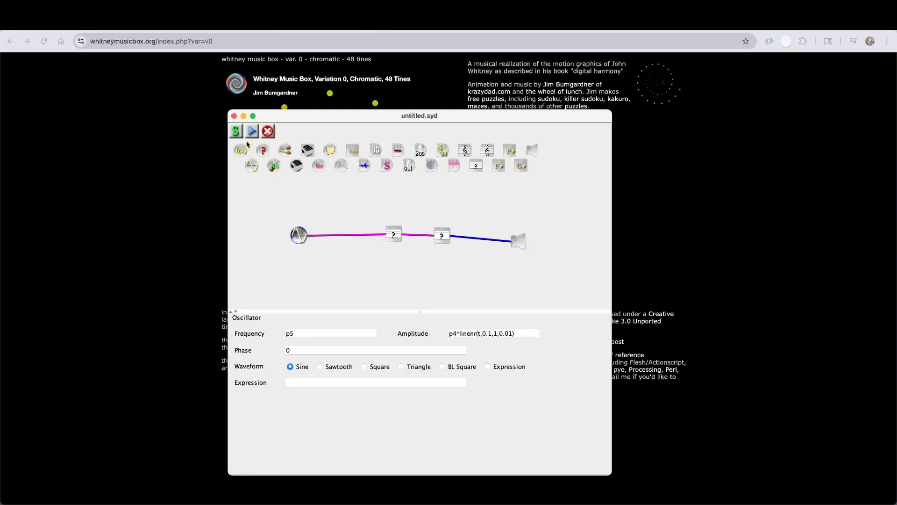
# Step: Synthesize the finished nested-score patch into a 60-second waveform and play it back
pyautogui.click(236, 131)
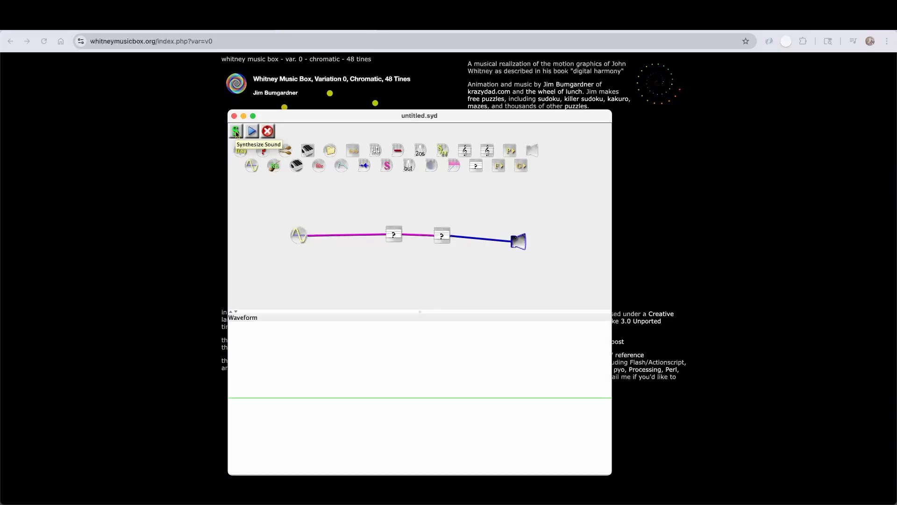
pyautogui.click(235, 131)
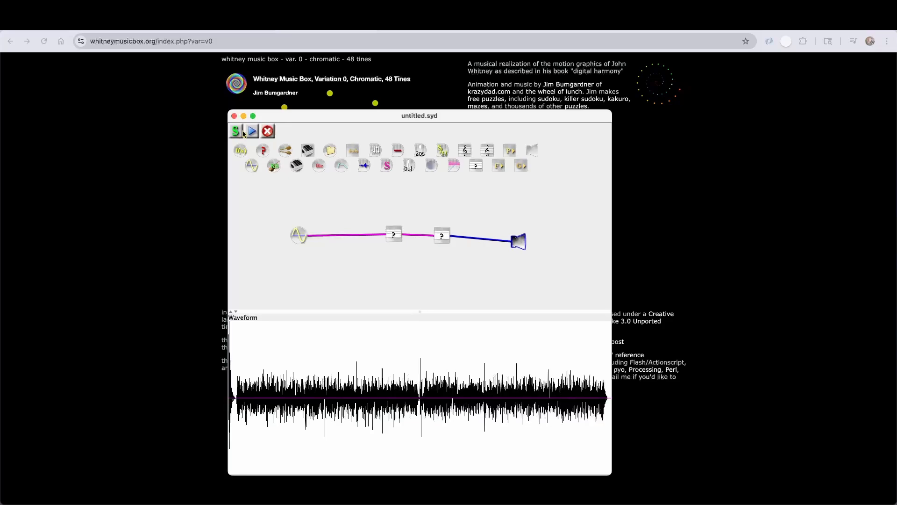
pyautogui.moveTo(251, 130)
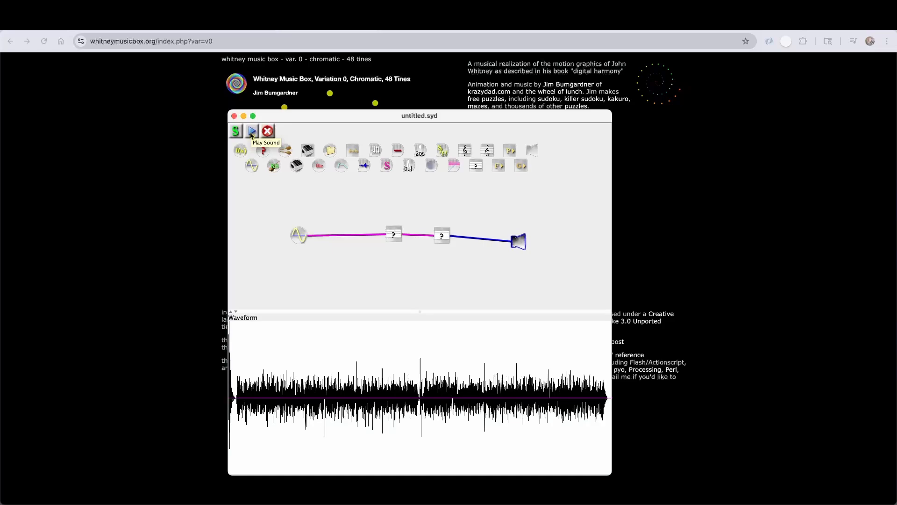
pyautogui.click(252, 131)
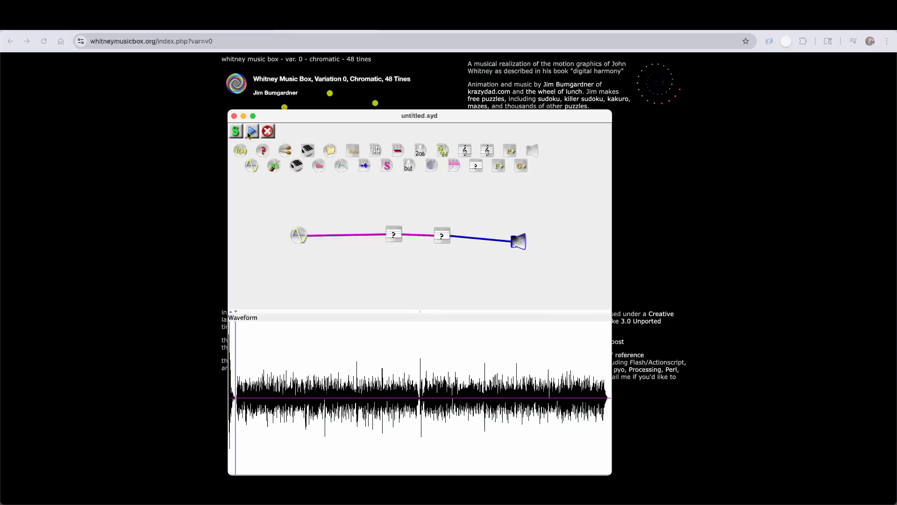
pyautogui.click(251, 130)
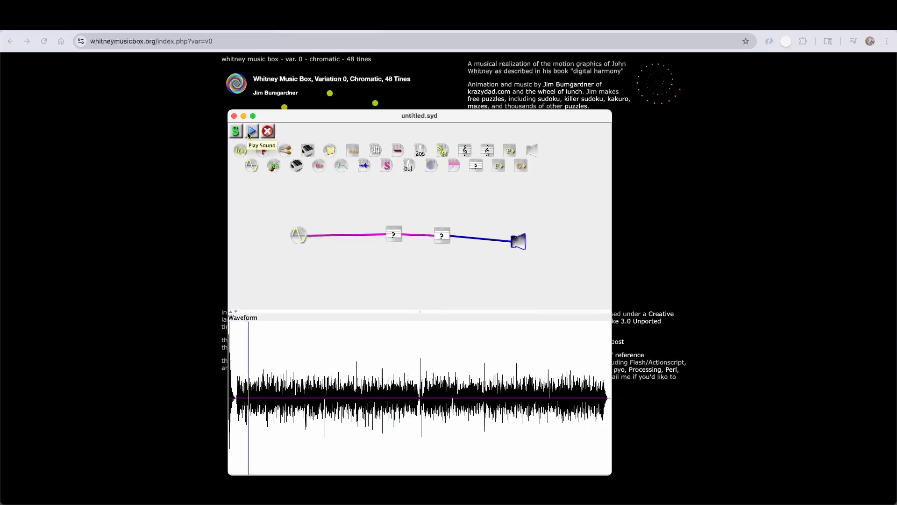
pyautogui.click(253, 130)
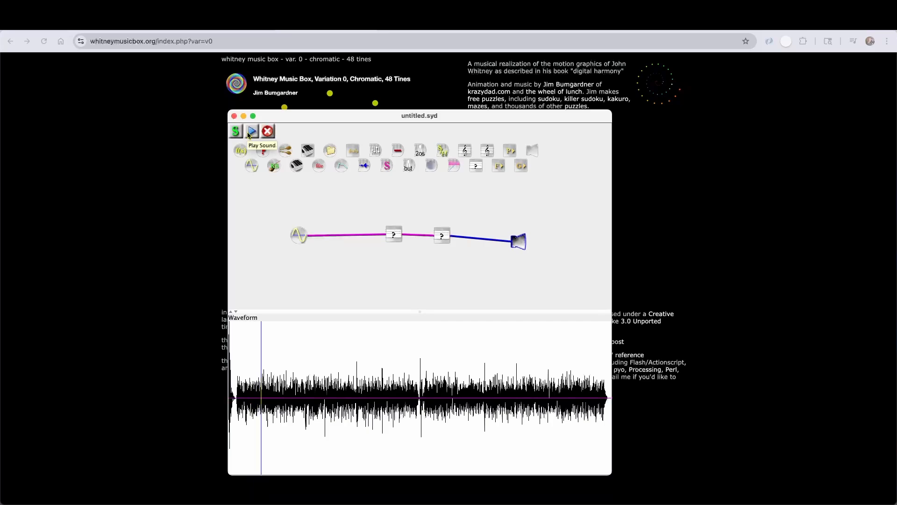
pyautogui.click(252, 131)
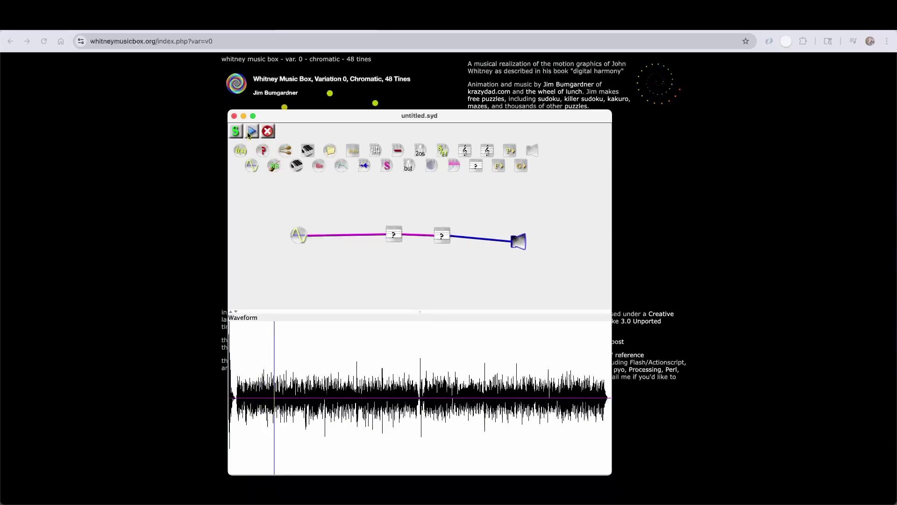
pyautogui.click(251, 130)
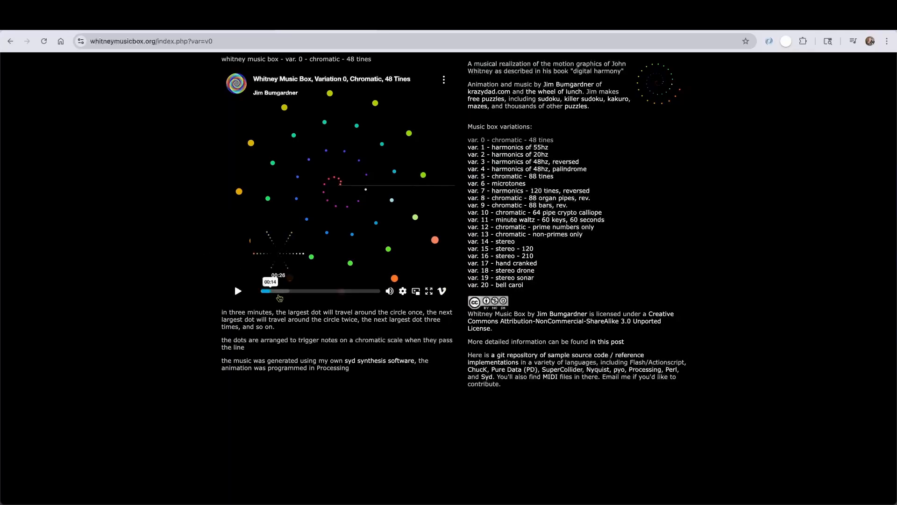
# Step: Rewind the Whitney Music Box video to 00:00 and restart the animation
pyautogui.click(238, 291)
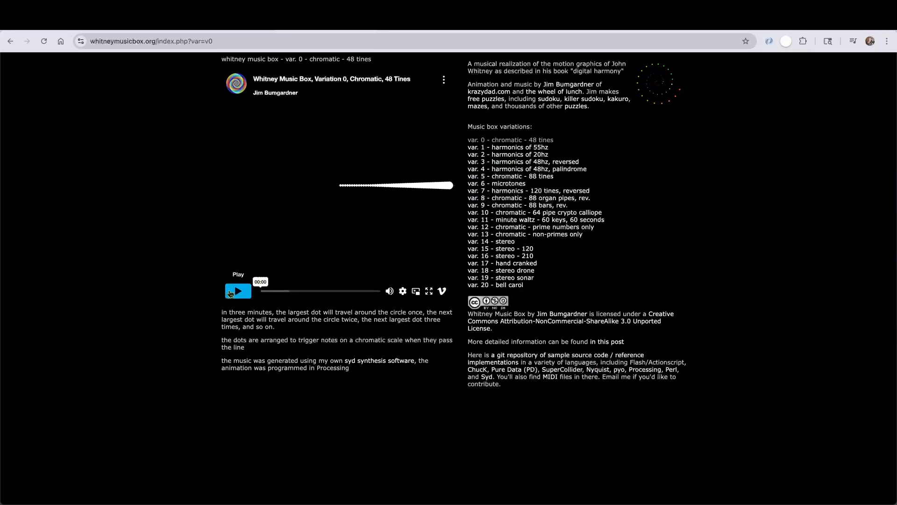
pyautogui.click(238, 291)
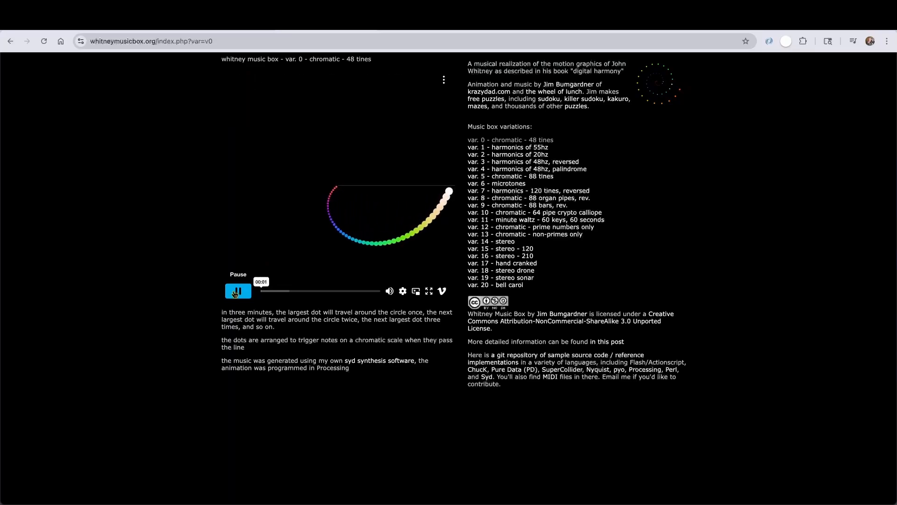